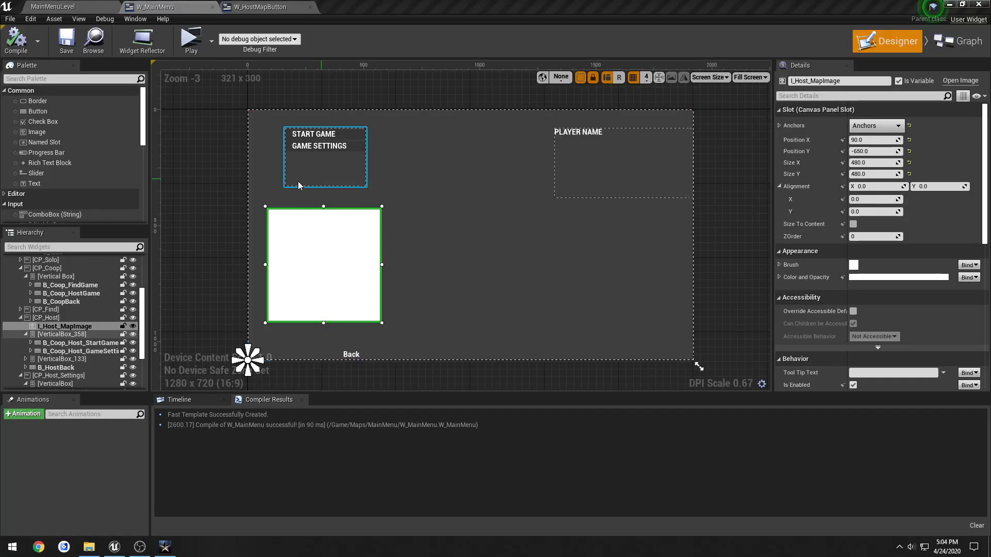
- Select I_Host_Settings_MapImage and I_Host_MapImage in the Hierarchy, then switch to the Event Graph
left_click(73, 375)
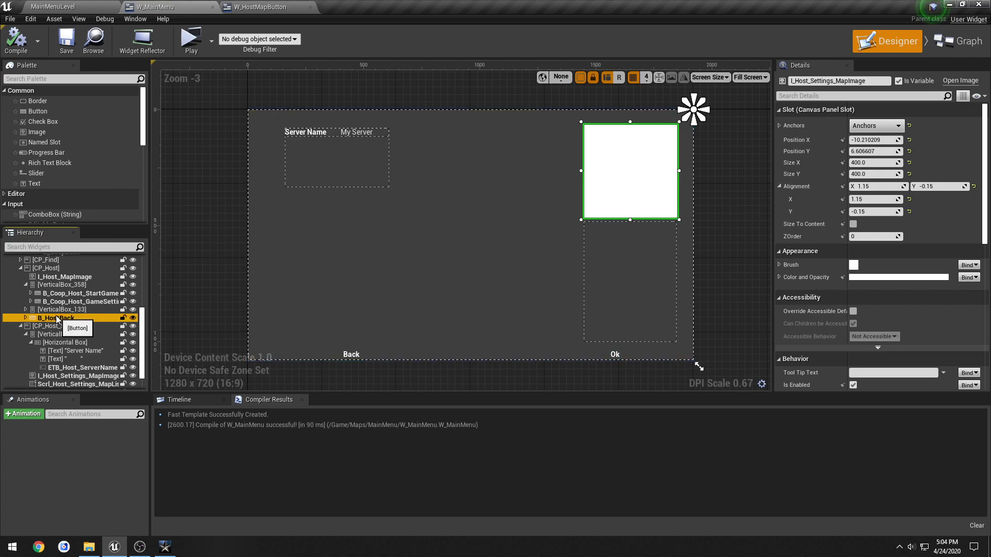
left_click(66, 276)
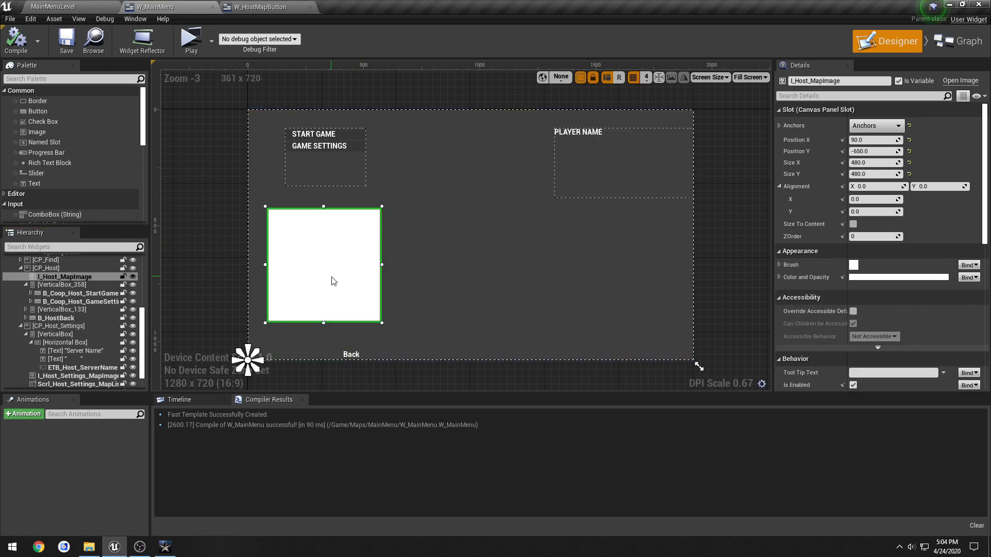
left_click(956, 40)
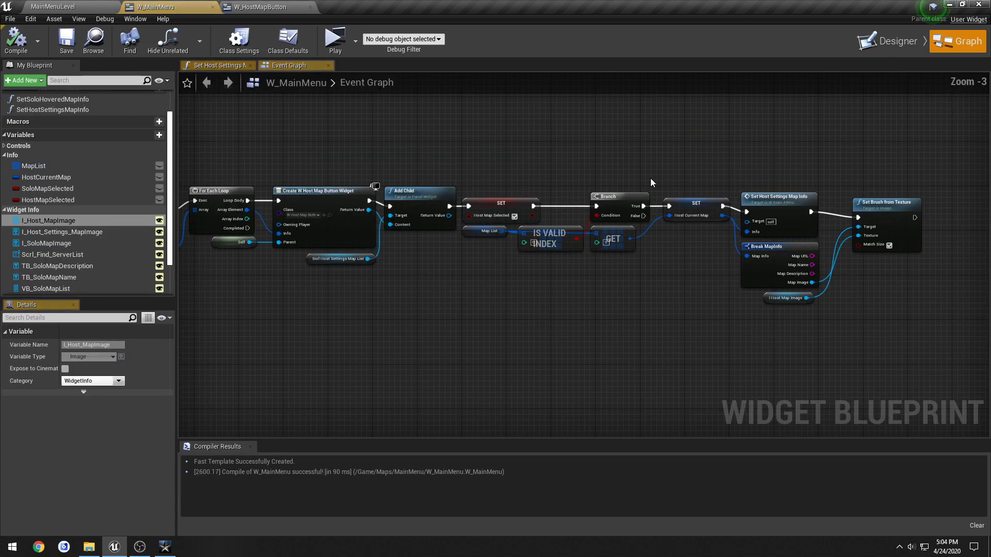
left_click(46, 177)
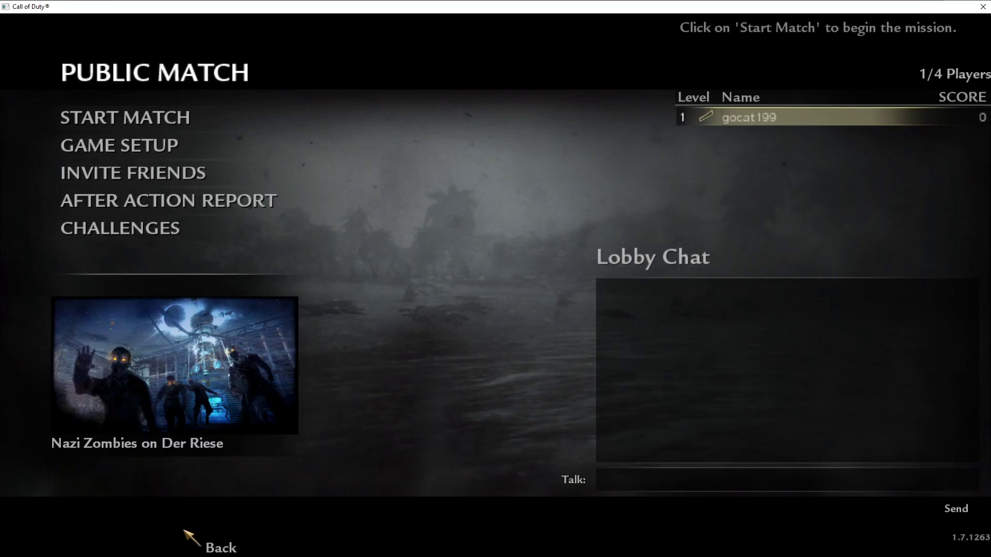
- Set the lobby map to Nacht der Untoten, try Der Riese, then return to the editor
left_click(118, 145)
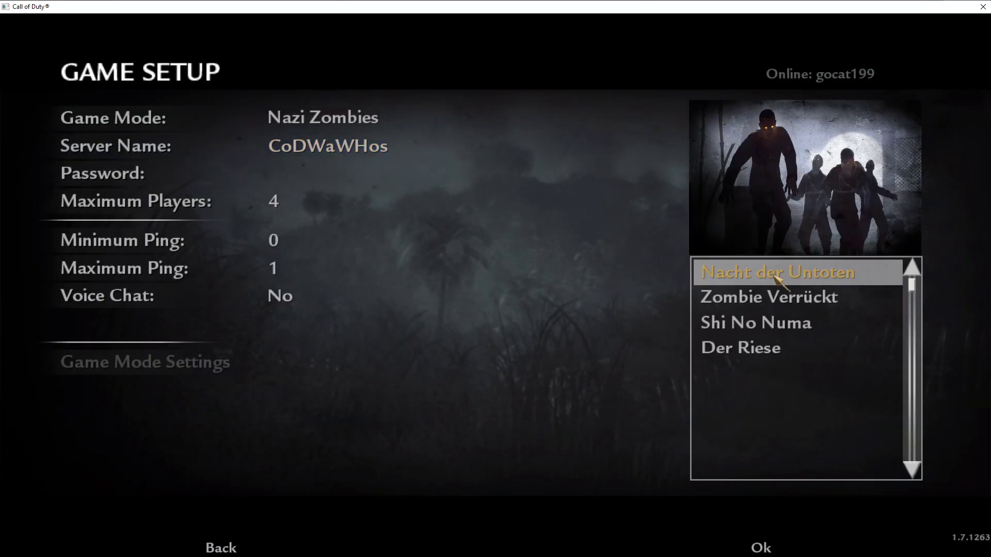
mouse_move(742, 496)
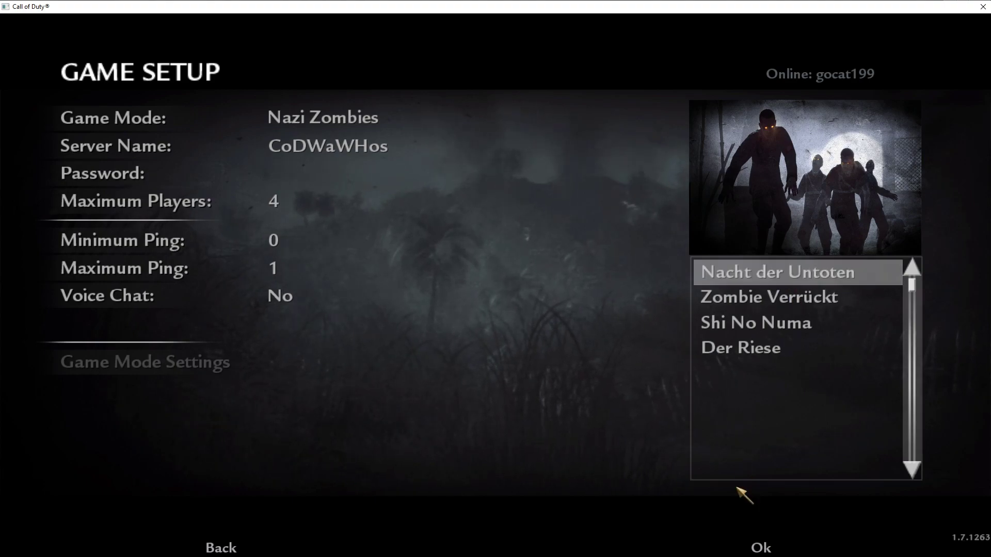
left_click(760, 547)
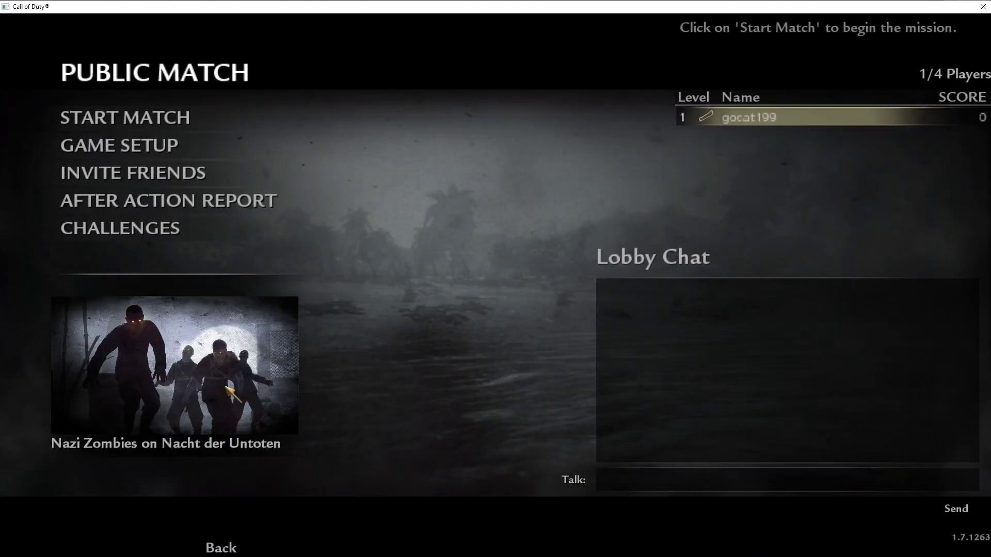
left_click(118, 144)
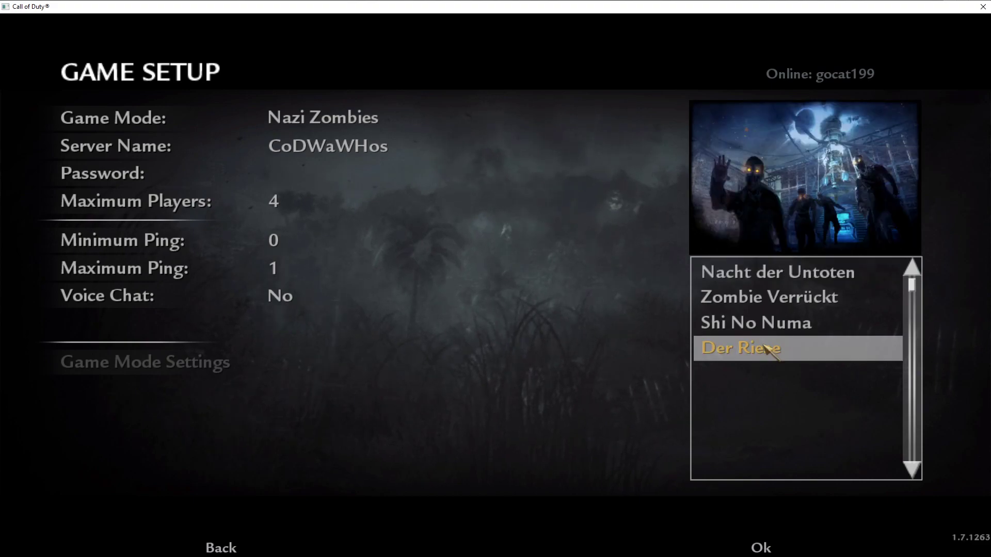
left_click(759, 547)
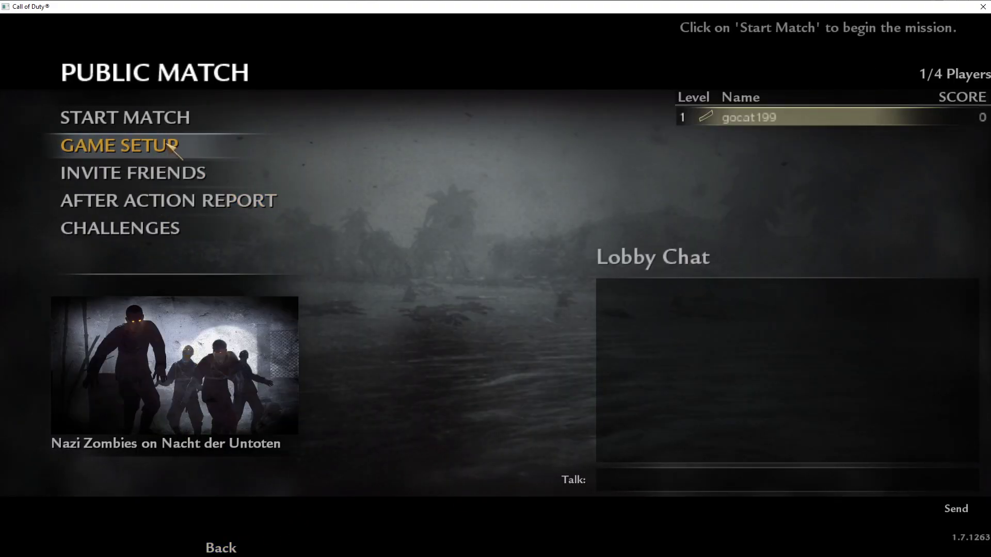
left_click(119, 146)
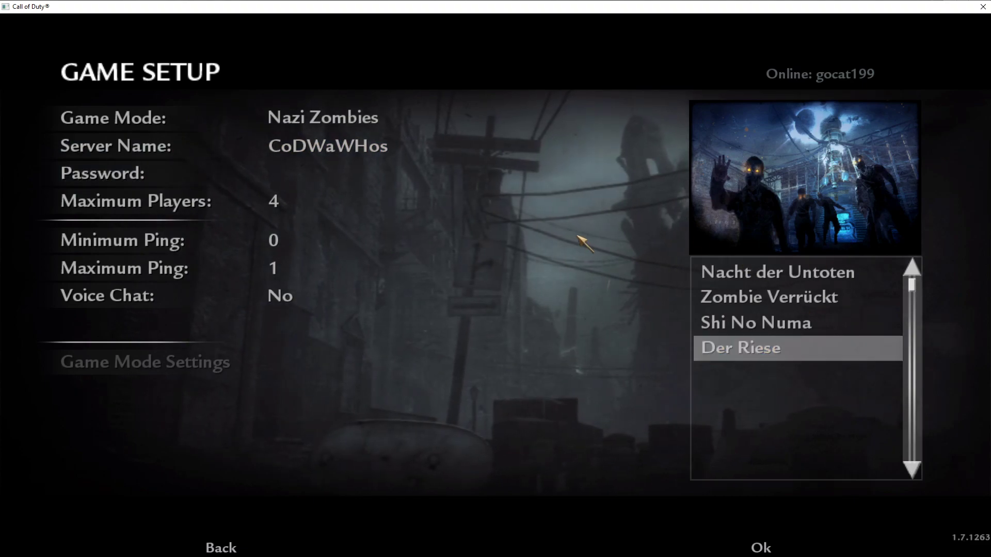
key("alt+tab")
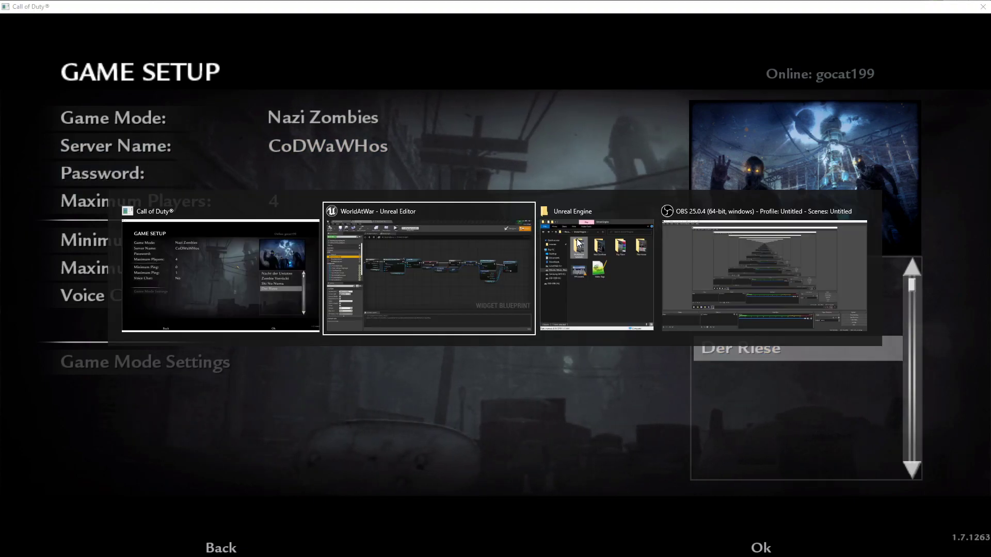
- Drag the Widget Switch and Set Active Widget Index nodes away from On Clicked (B_Host_SettingsOk)
left_click(428, 272)
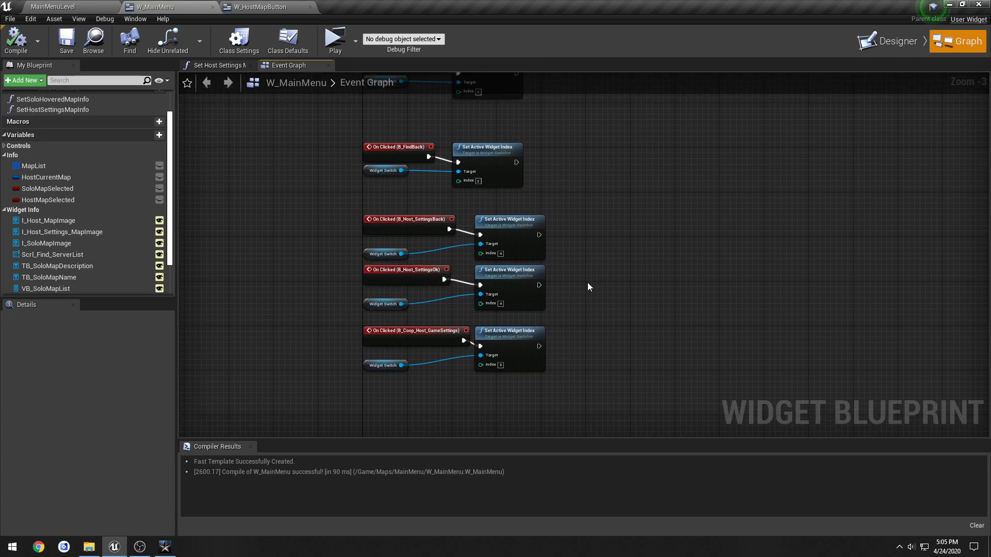
scroll("up", 3)
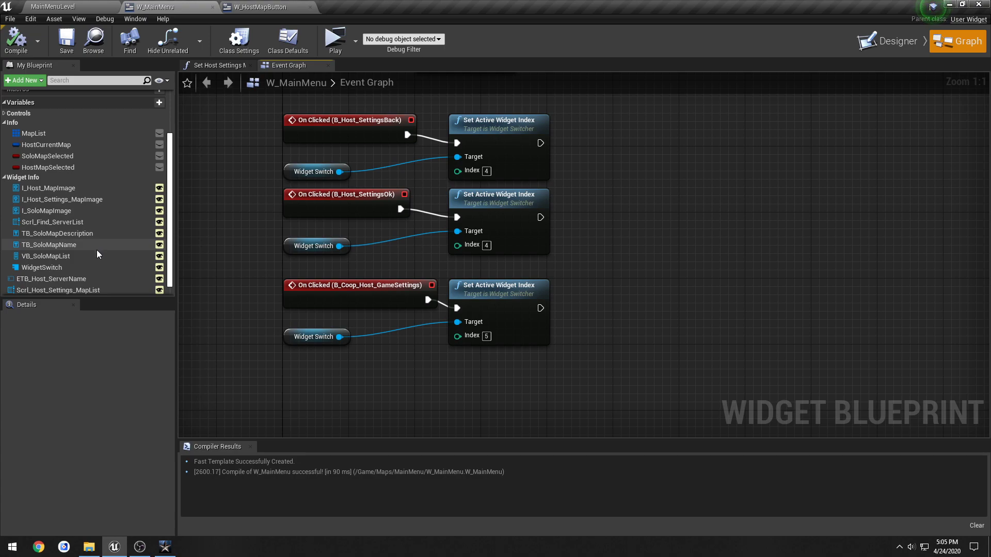
left_click(316, 246)
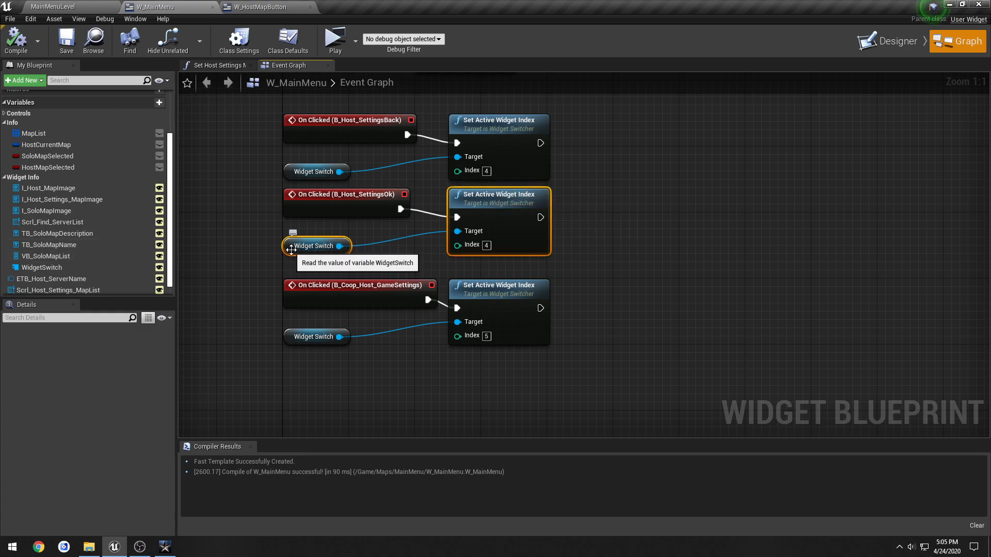
mouse_move(434, 221)
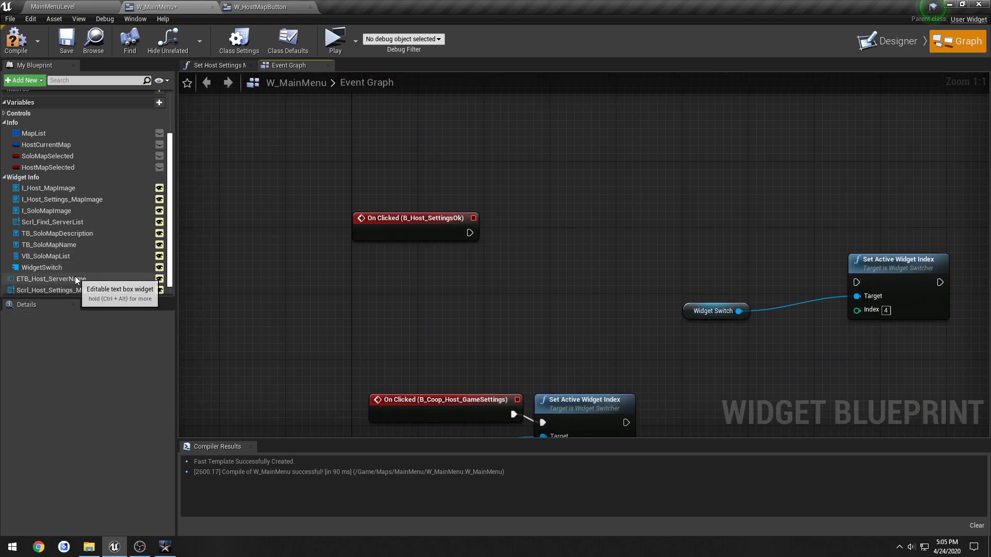
- Place a Scrl_Host_Settings_MapList reference and search its pin actions for 'ind'
left_click(59, 276)
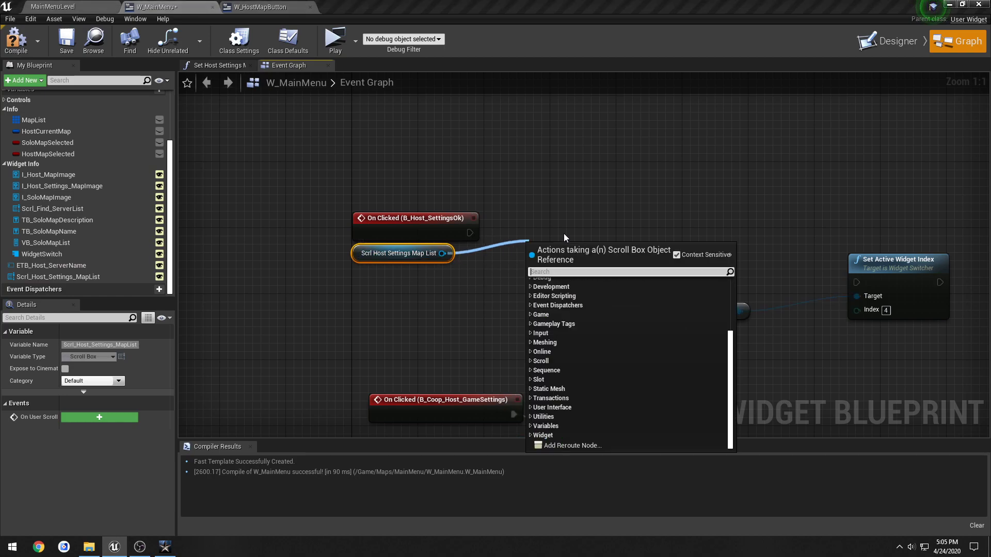
type("index")
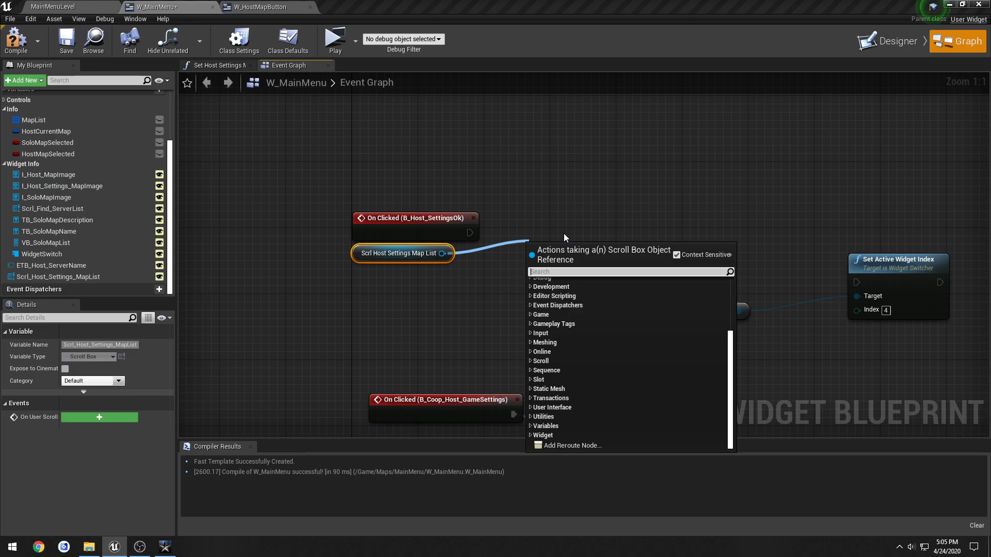
type("ind")
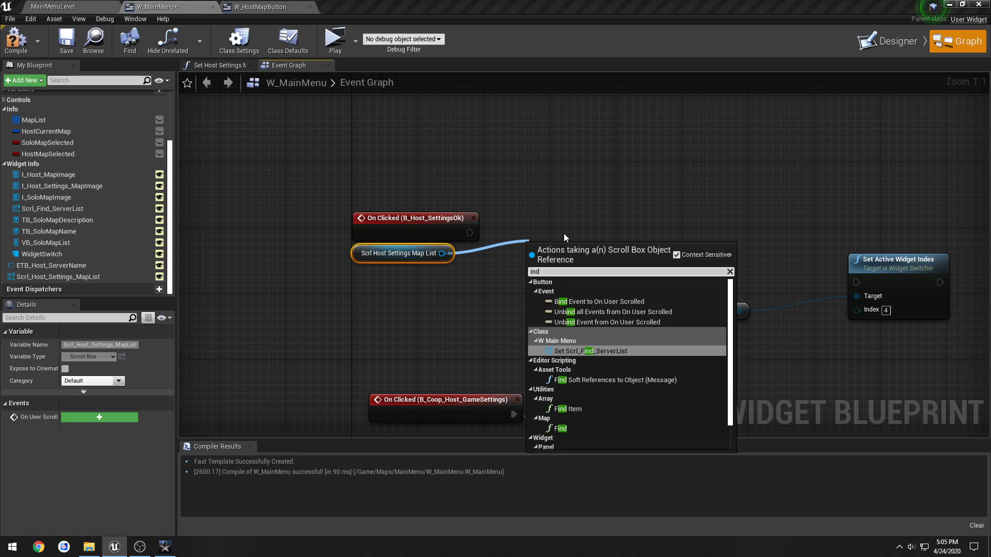
scroll("down", 3)
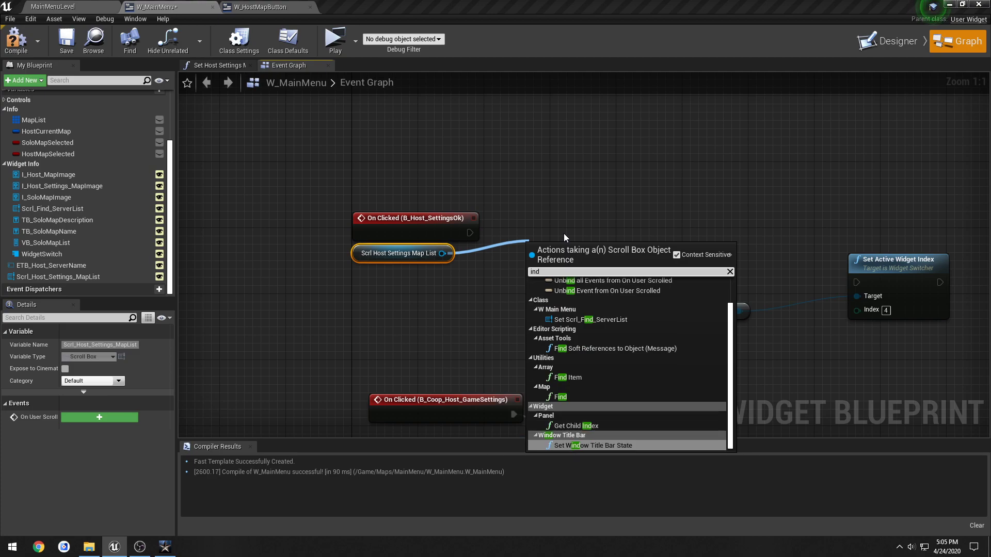
- Inspect Scrl_Host_Settings_MapList's Details in the Designer, searching 'in', then return to Graph
left_click(893, 40)
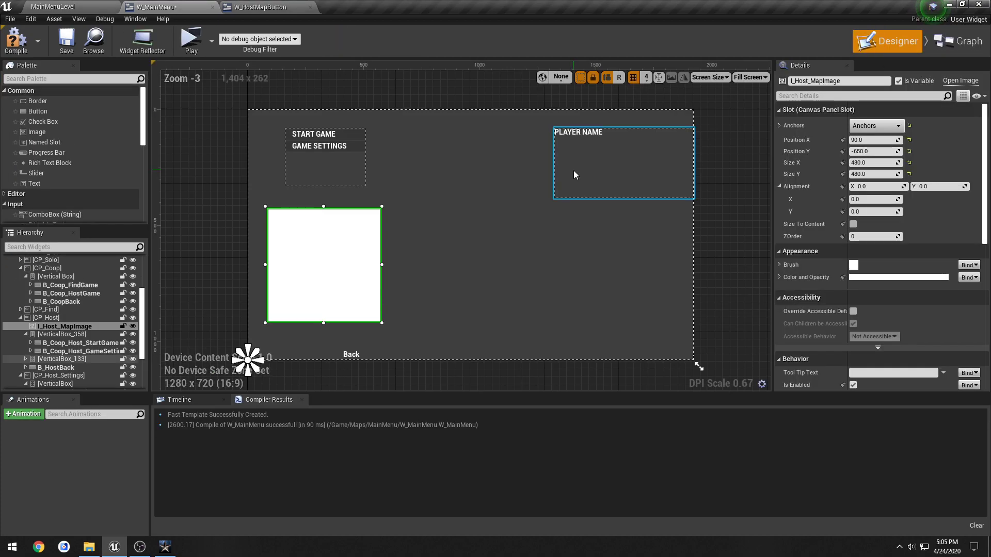
left_click(55, 384)
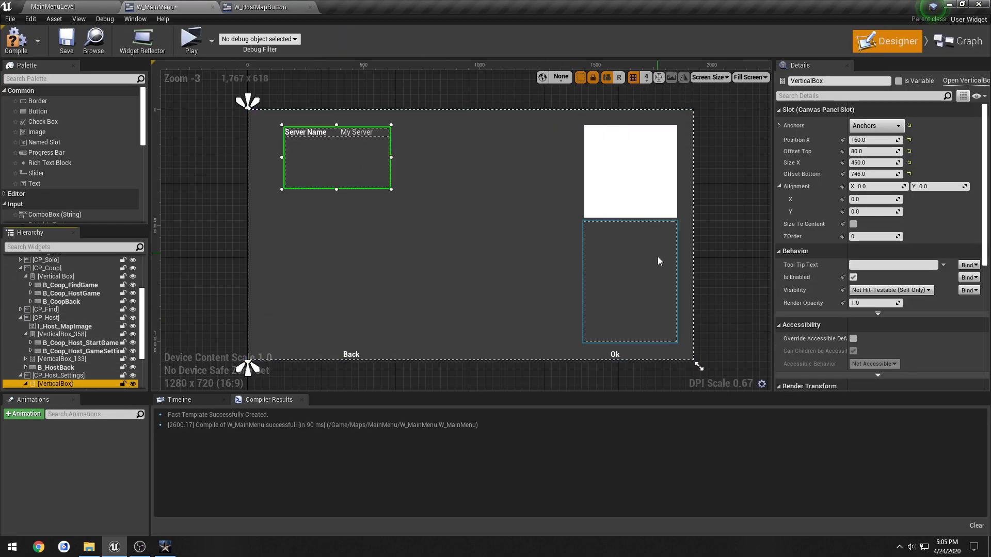
left_click(628, 282)
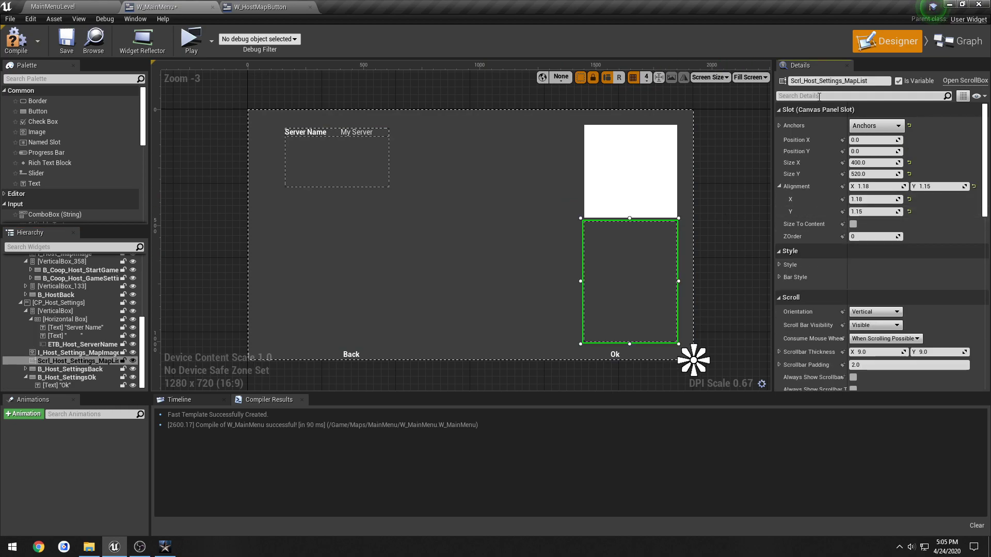
type("in")
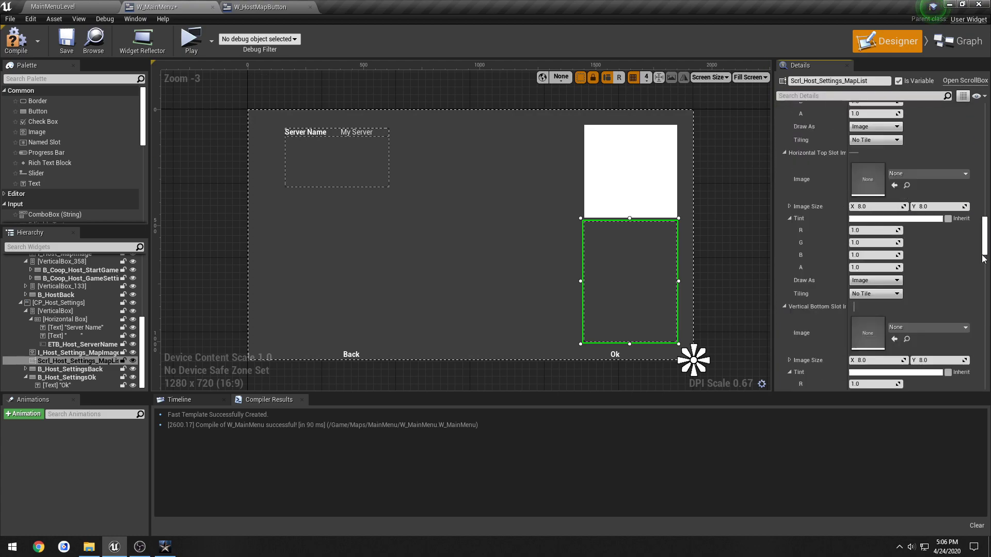
scroll("down", 3)
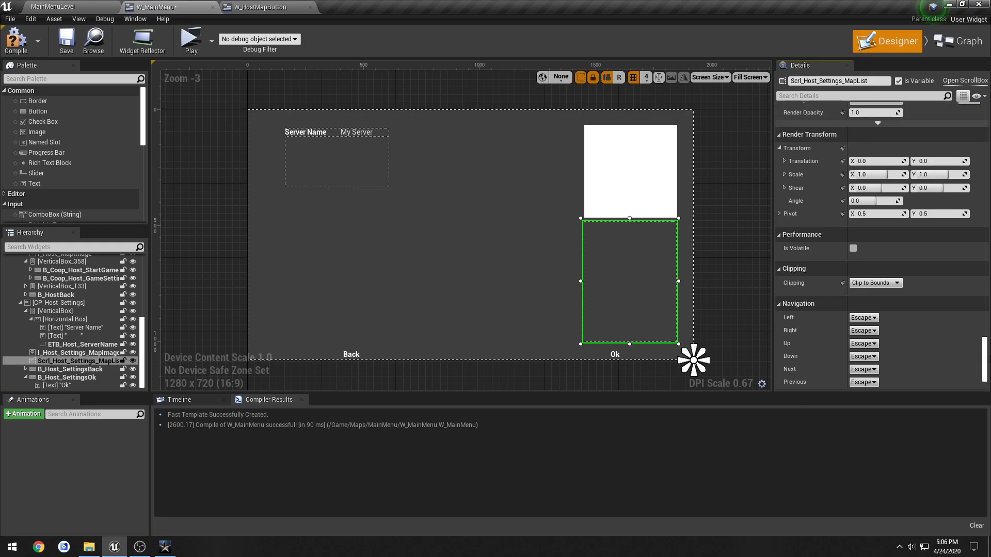
scroll("down", 3)
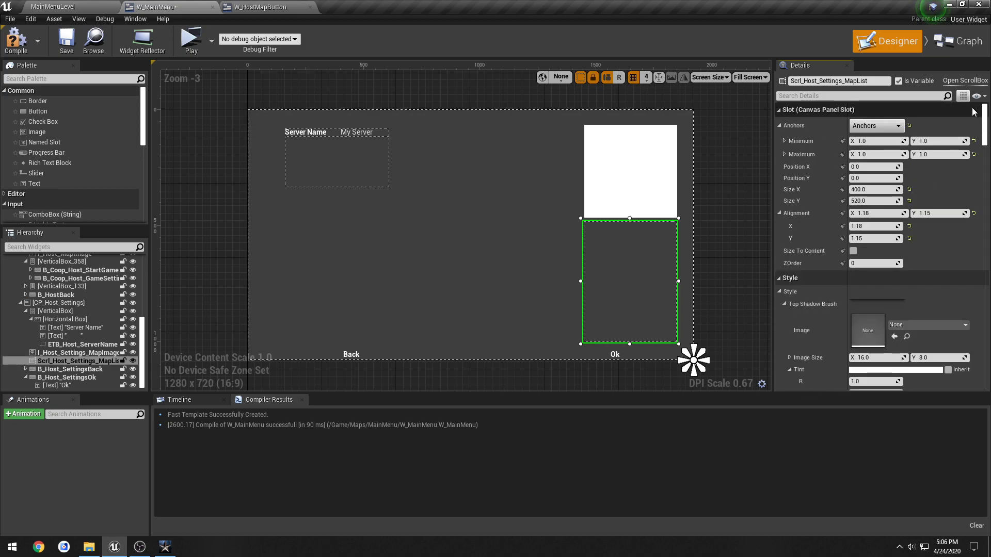
left_click(957, 41)
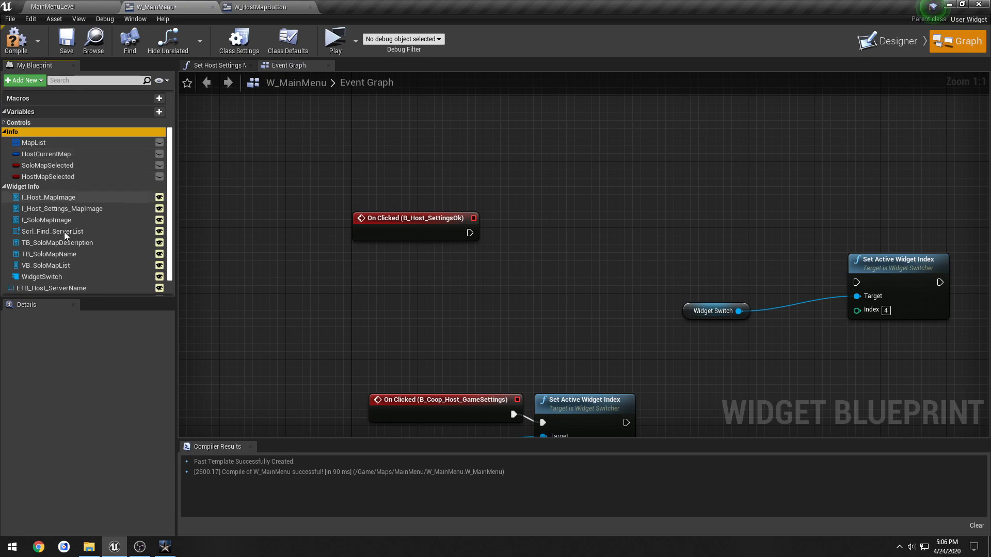
- Create variable HostTempMapSelection of type Map Info under category Info
left_click(158, 112)
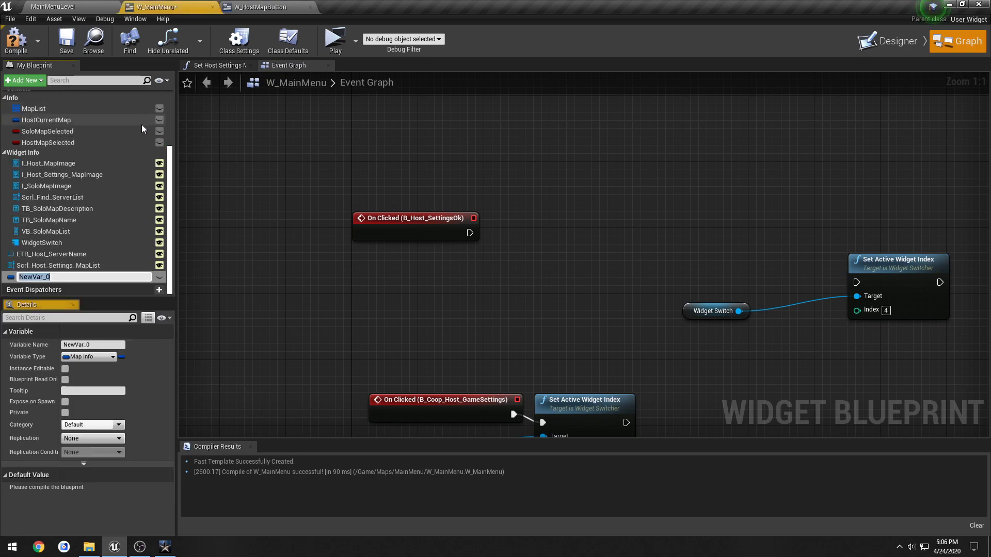
mouse_move(119, 428)
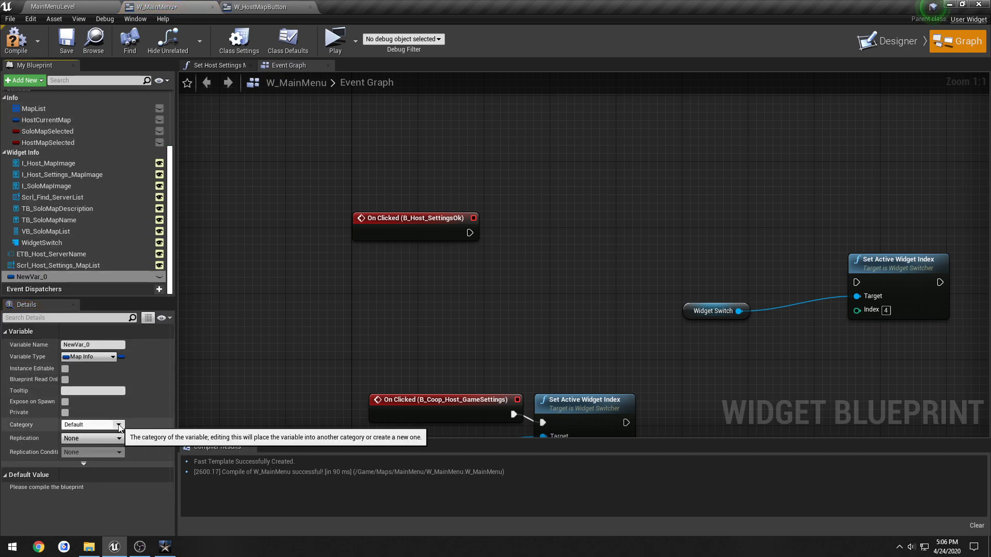
left_click(89, 424)
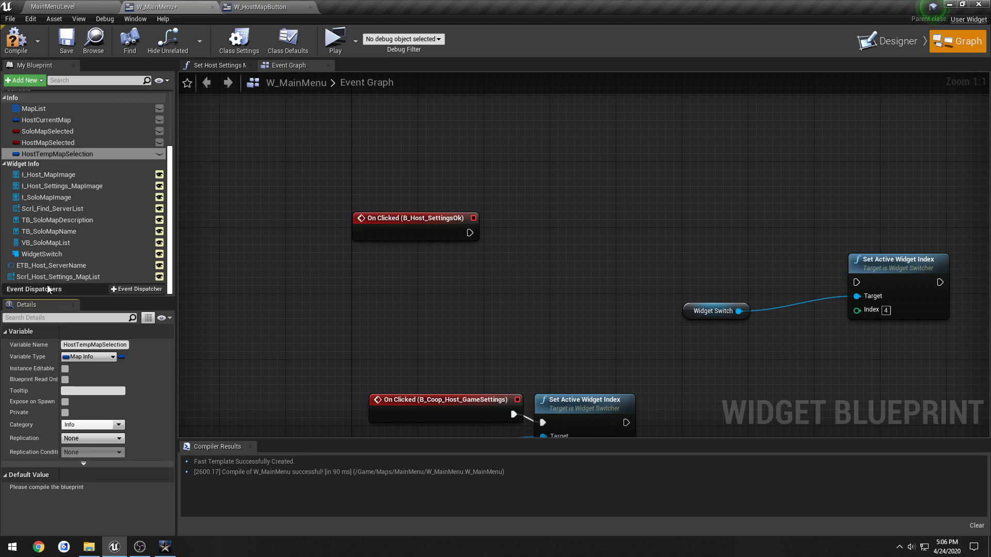
mouse_move(88, 356)
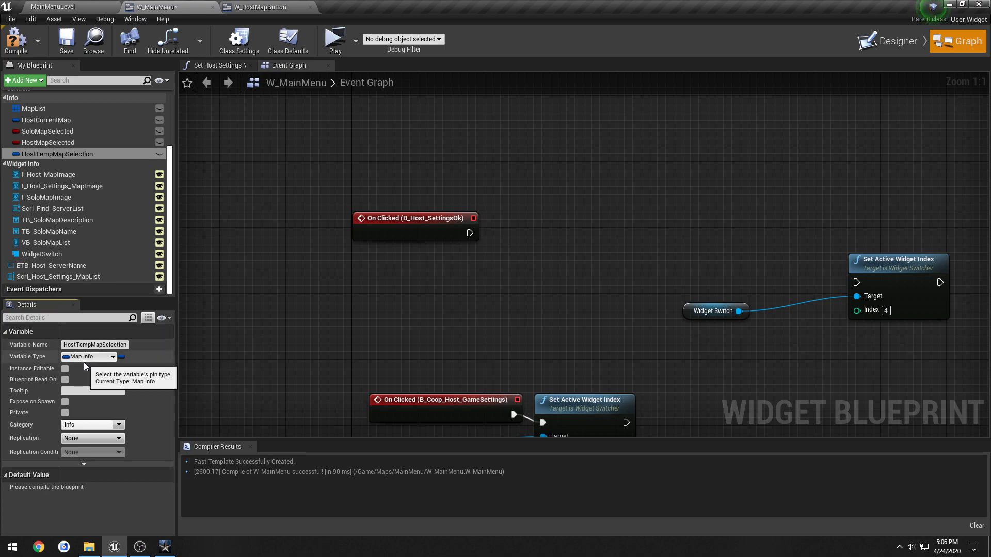
mouse_move(129, 393)
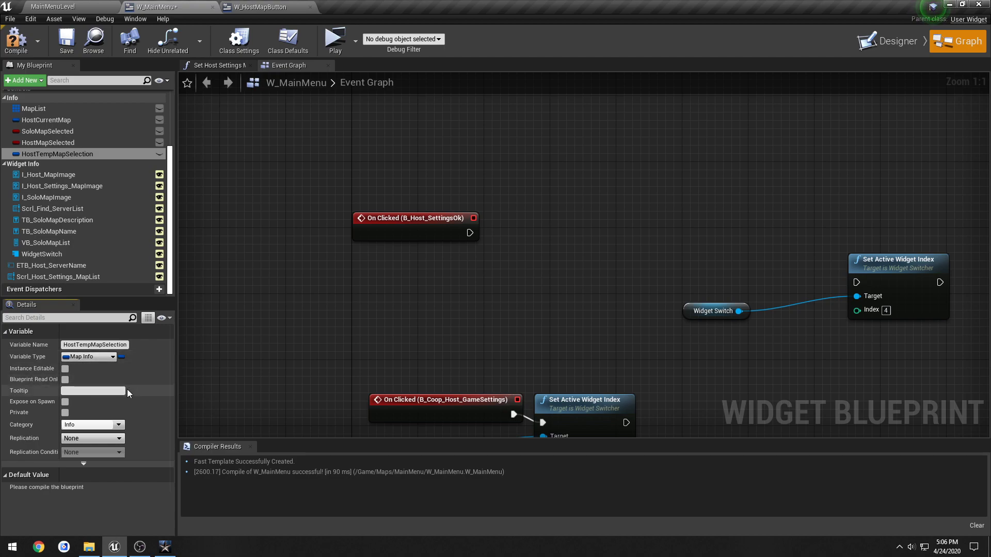
scroll("down", 3)
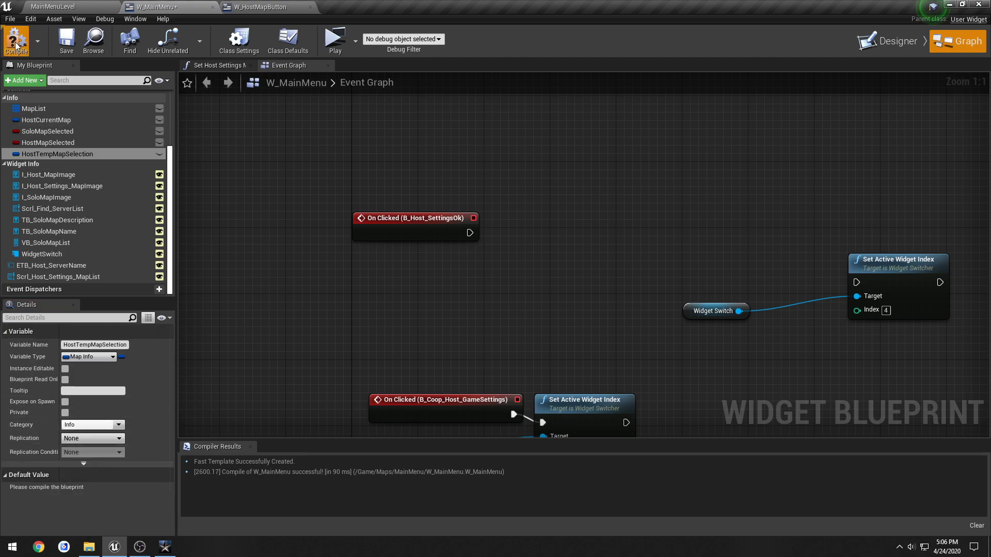
- Compile, then add a Set HostTempMapSelection node after SET Host Current Map
left_click(16, 40)
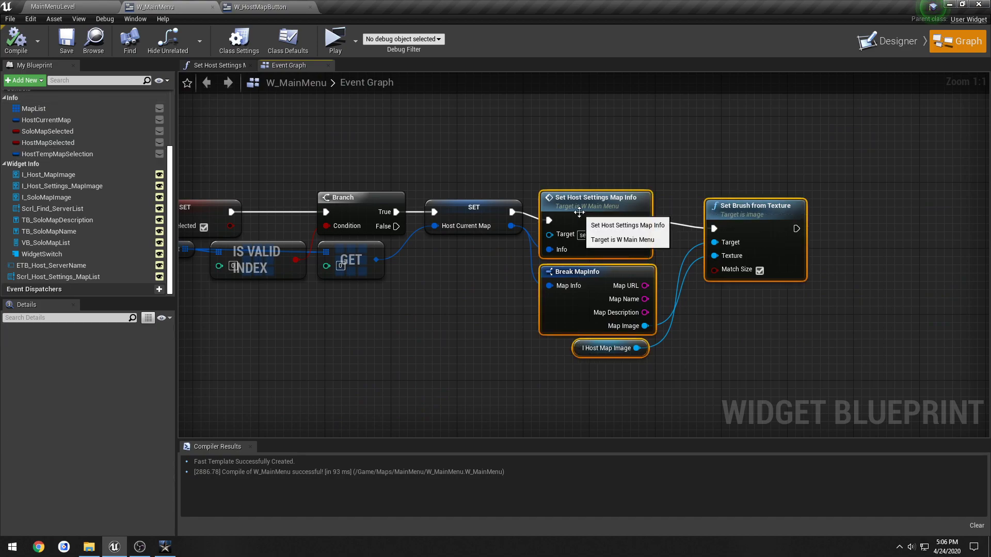
left_click(56, 154)
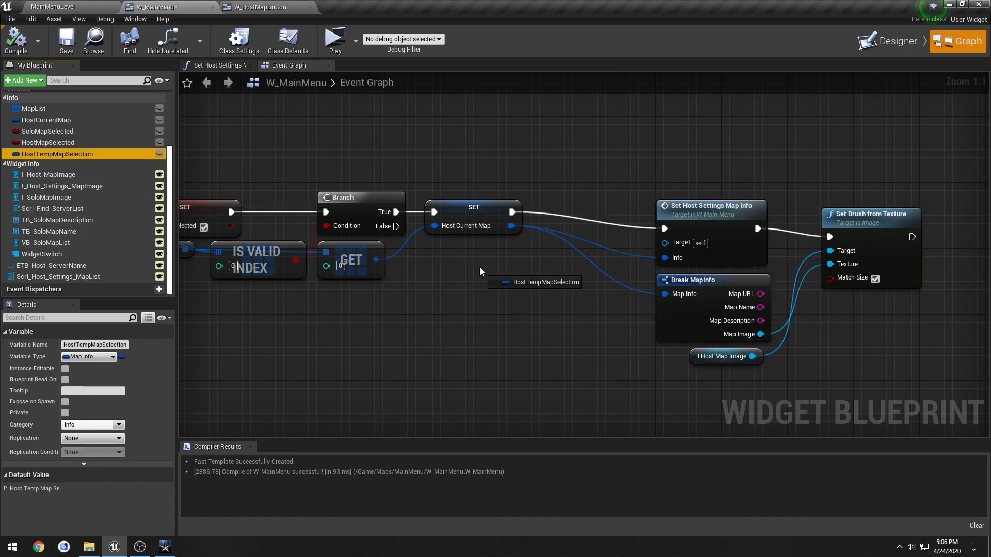
mouse_move(575, 217)
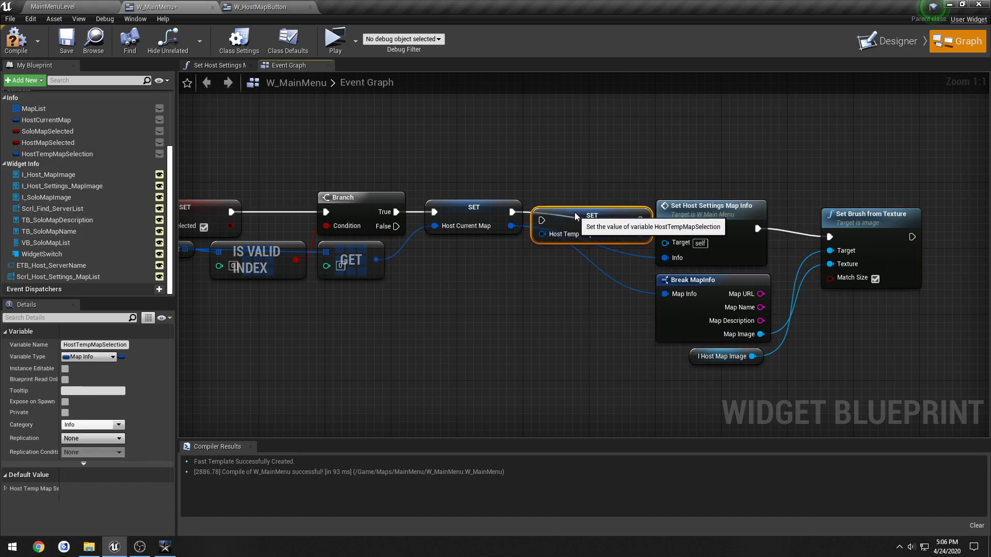
left_click(473, 207)
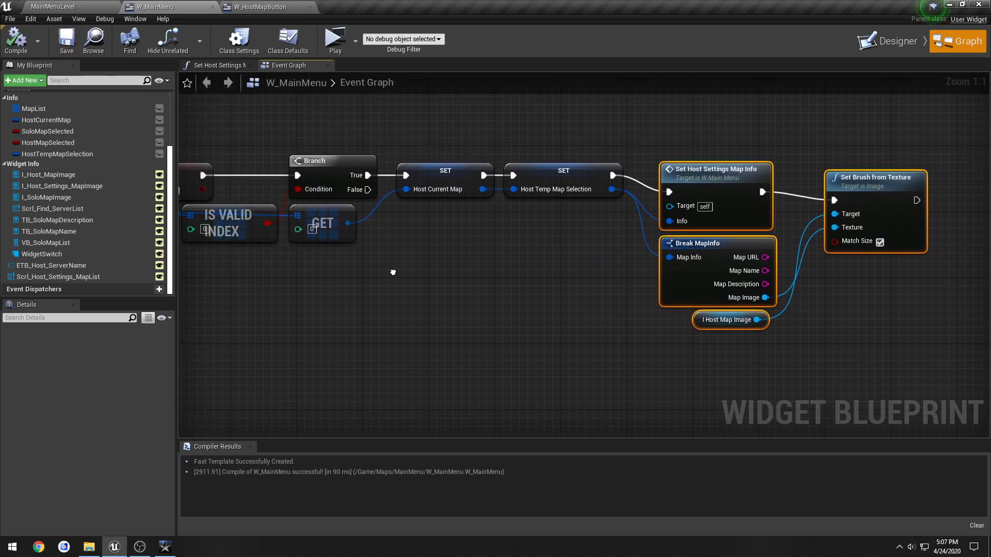
- Add a Set HostTempMapSelection node inside the Set Host Settings Map Info function
scroll("down", 3)
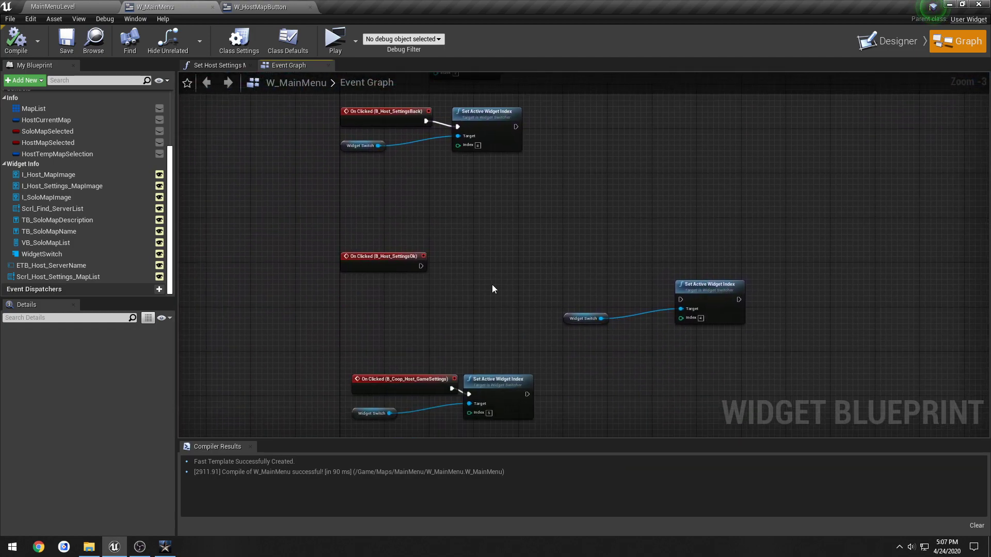
scroll("up", 3)
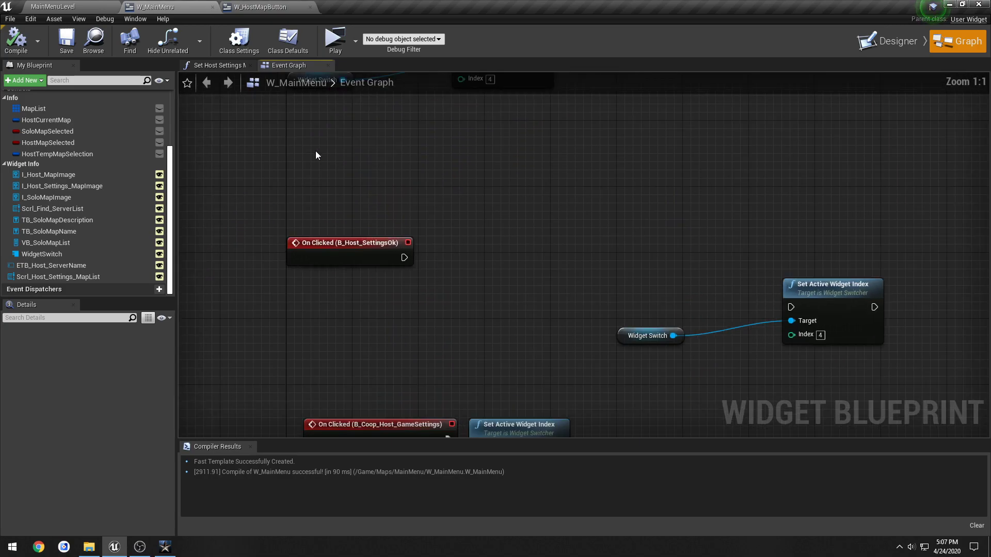
left_click(216, 65)
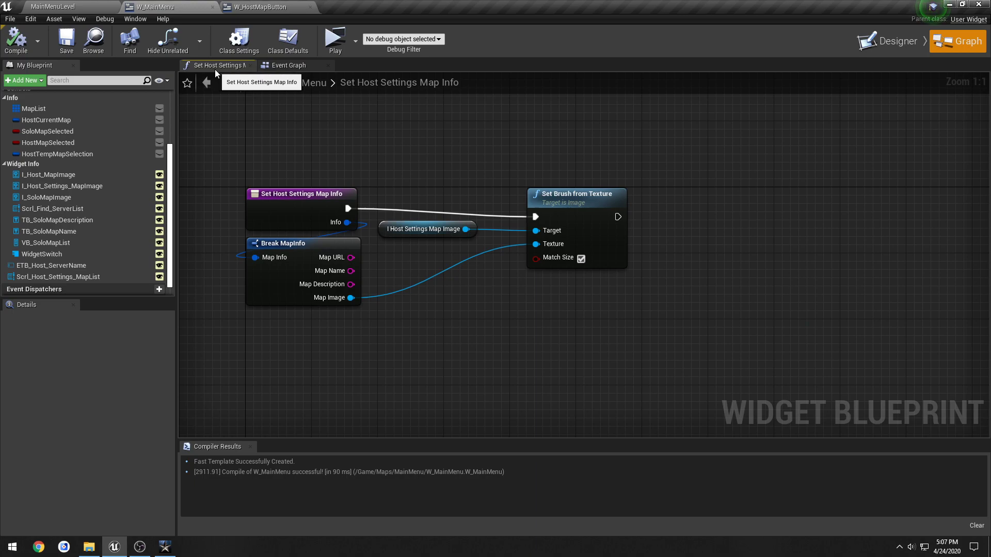
mouse_move(330, 157)
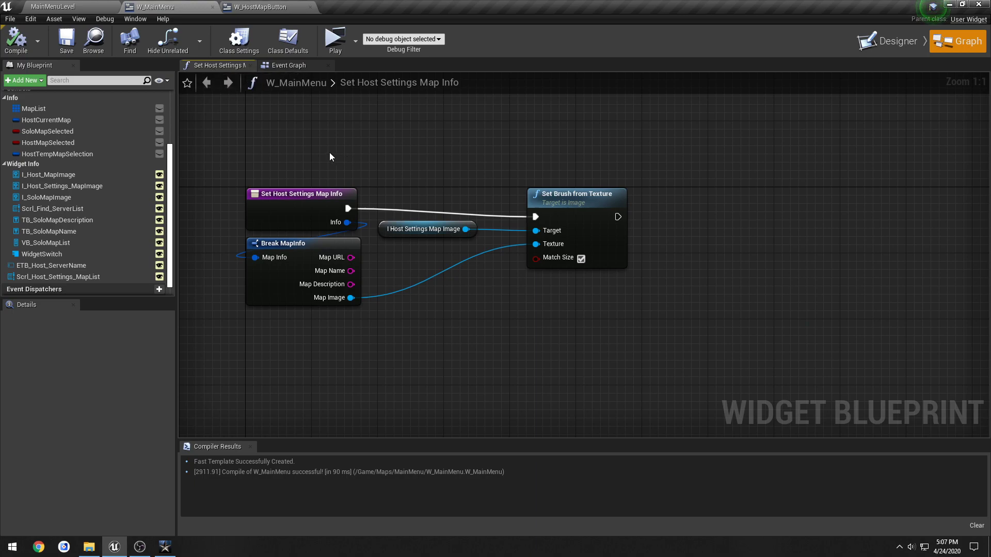
mouse_move(54, 154)
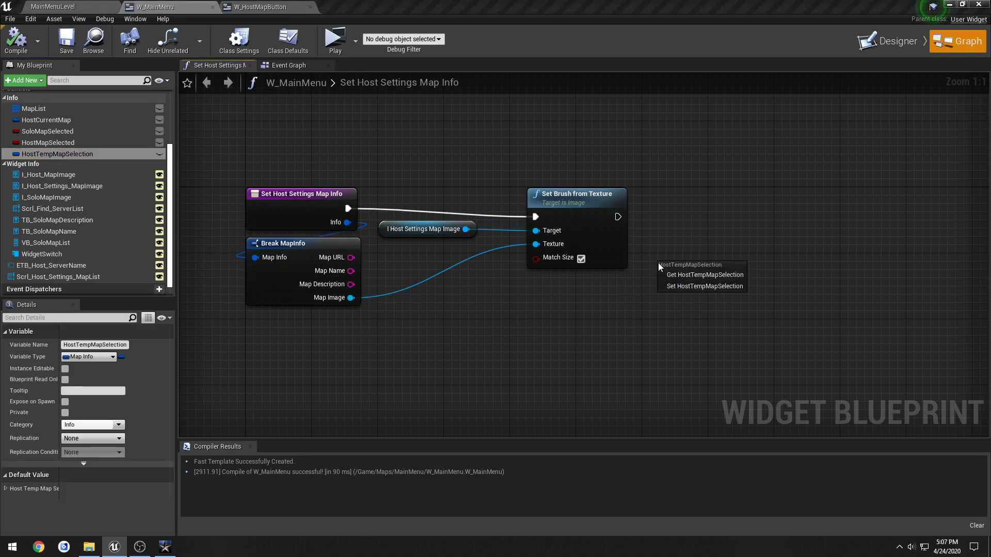
left_click(704, 286)
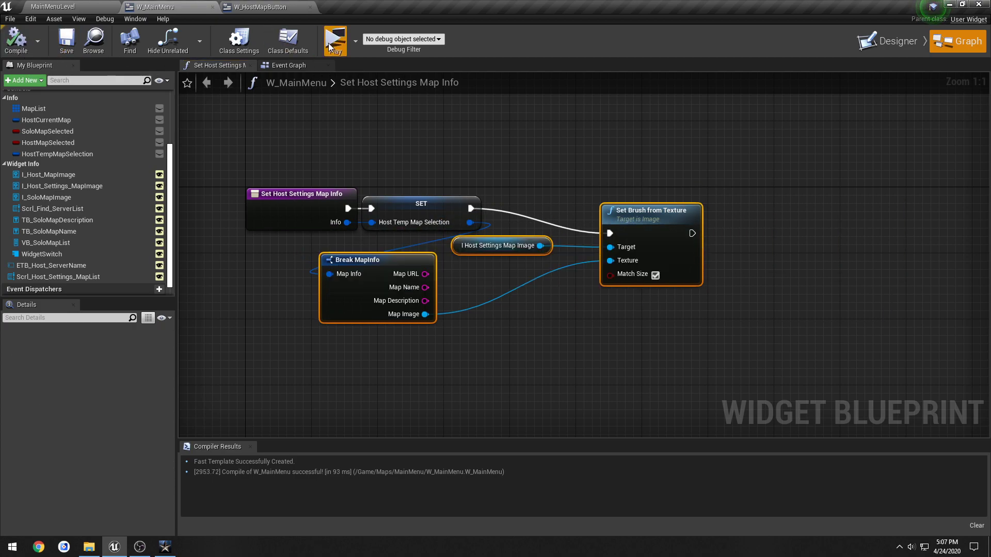
- Play a standalone preview to check the host settings screen, then close it
left_click(334, 39)
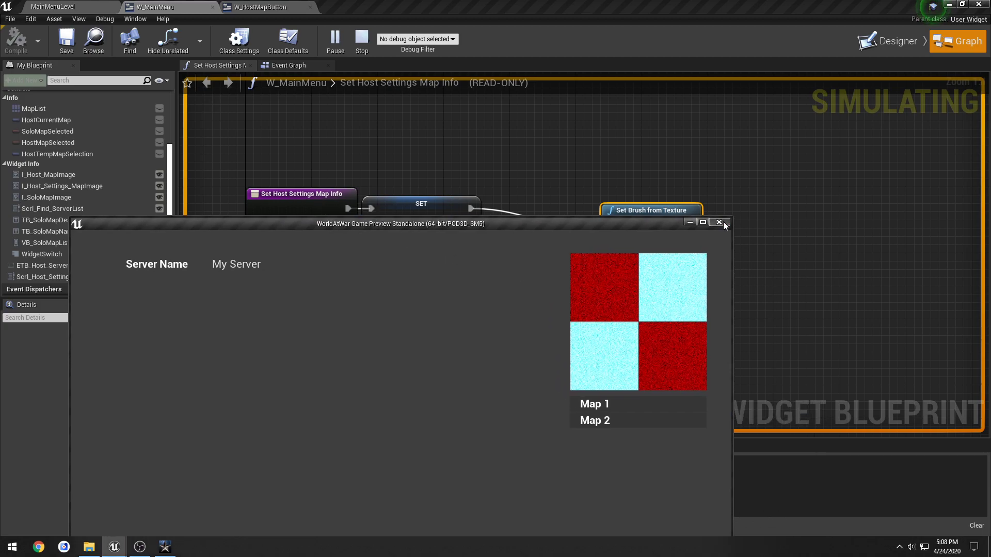
left_click(718, 222)
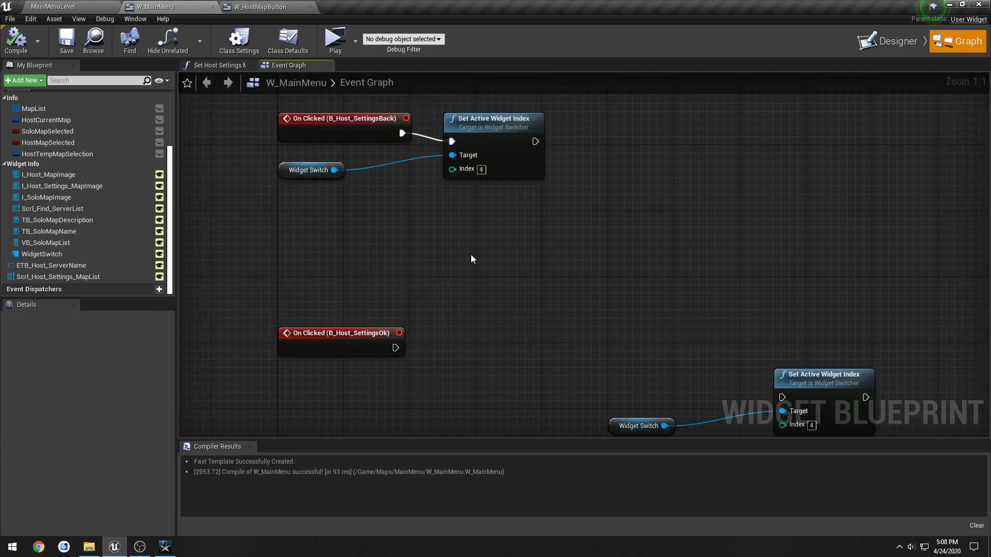
mouse_move(468, 237)
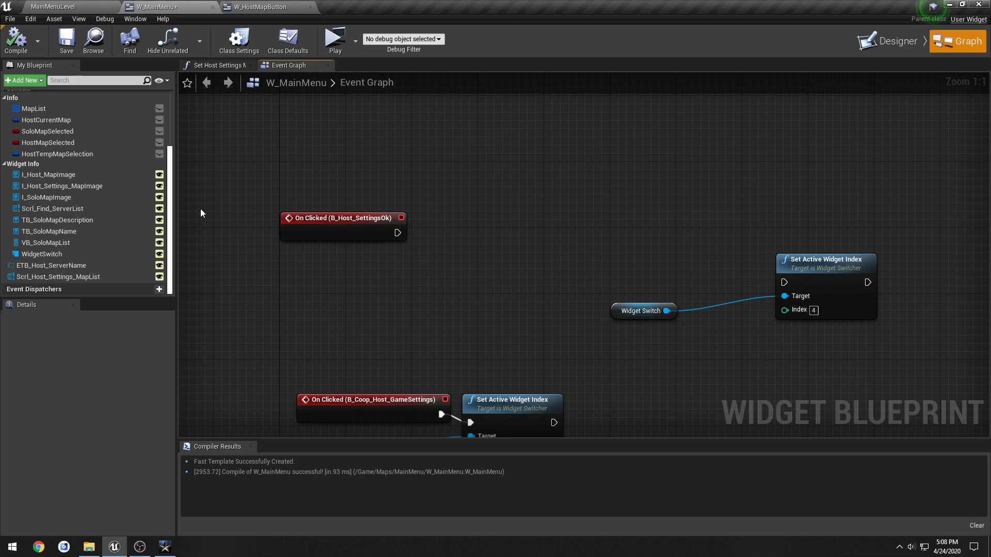
mouse_move(63, 154)
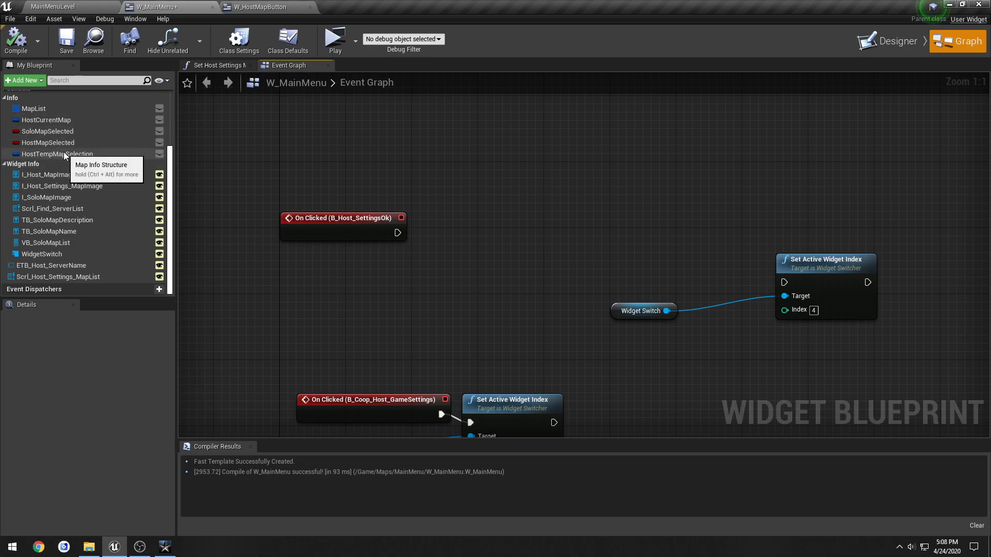
mouse_move(36, 147)
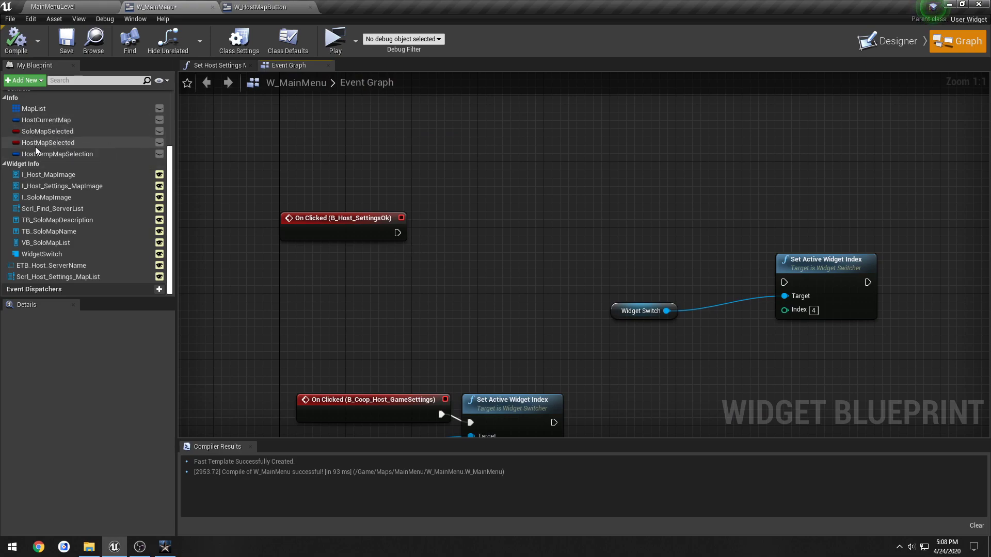
- Wire Get HostTempMapSelection into Set HostCurrentMap beside On Clicked (B_Host_SettingsOk)
left_click(58, 153)
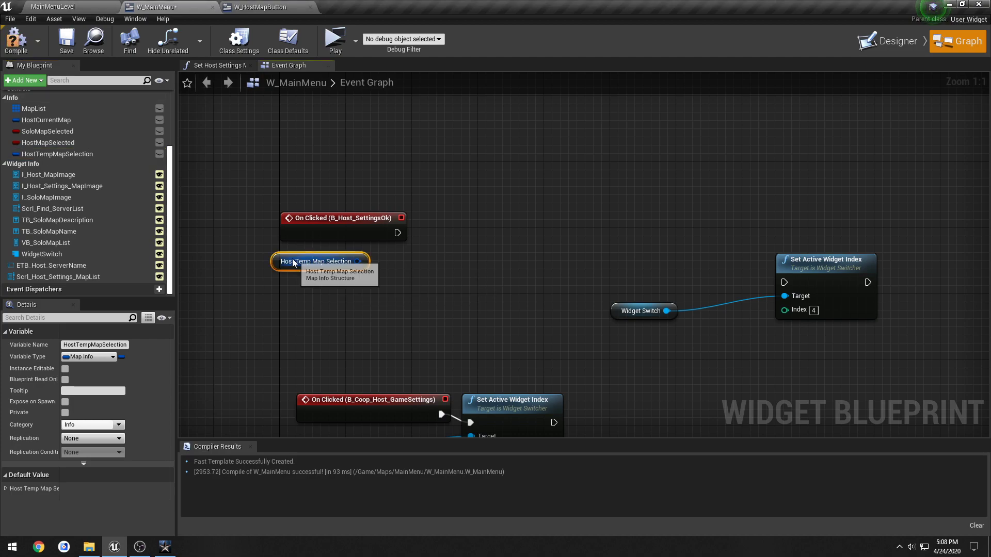
left_click(46, 120)
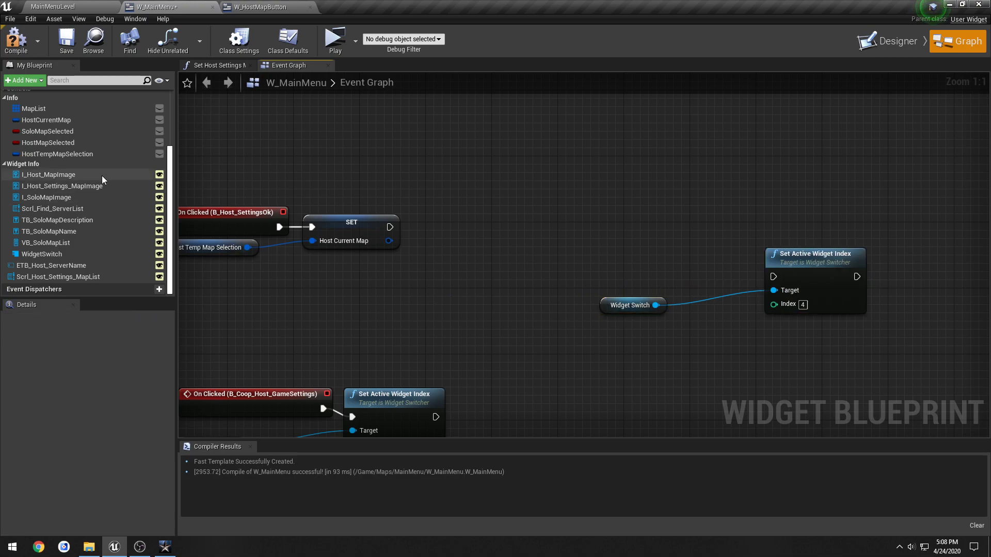
mouse_move(104, 171)
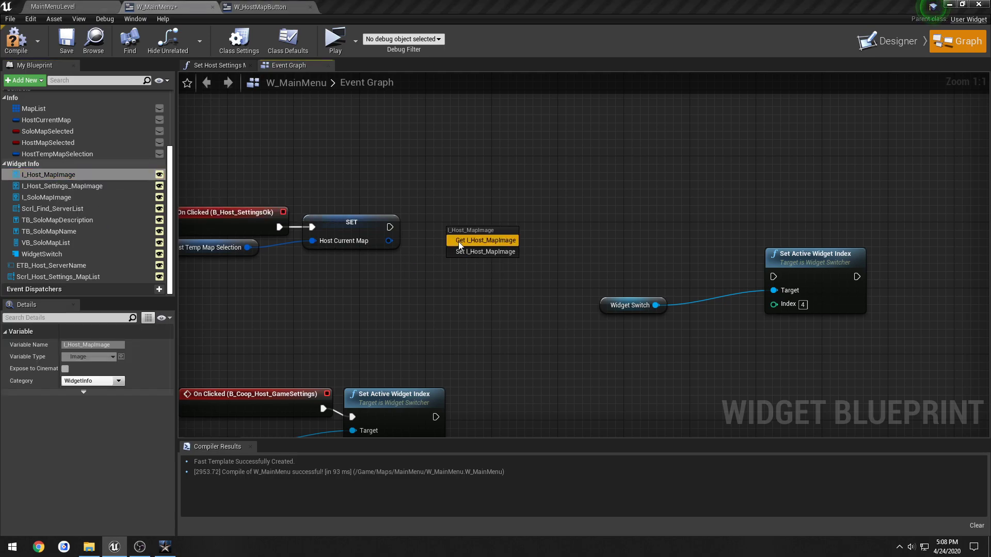
- Break Host Current Map, feed Map Image into I_Host_MapImage's Set Brush from Texture, then Set Active Widget Index
left_click(484, 240)
type("setb")
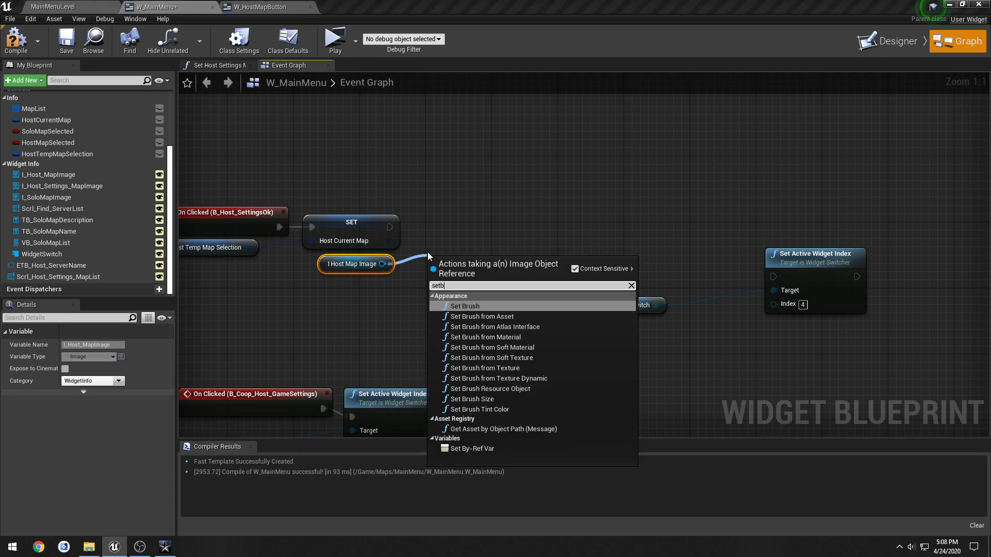
left_click(486, 368)
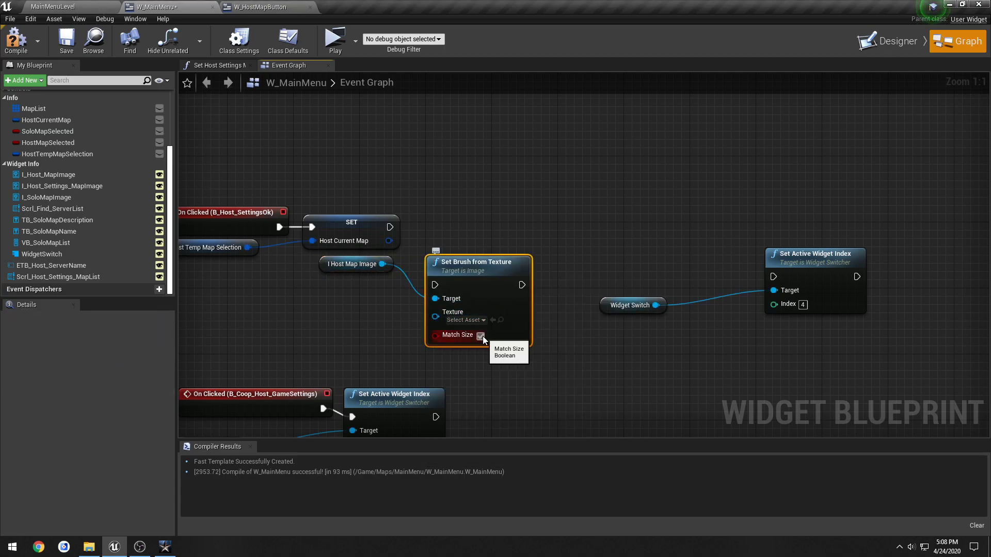
type("br")
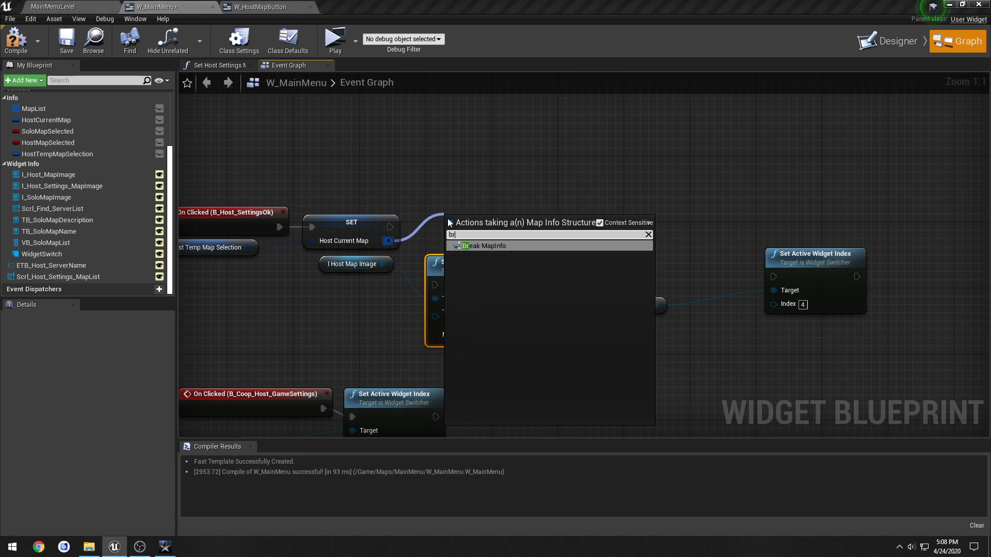
left_click(485, 245)
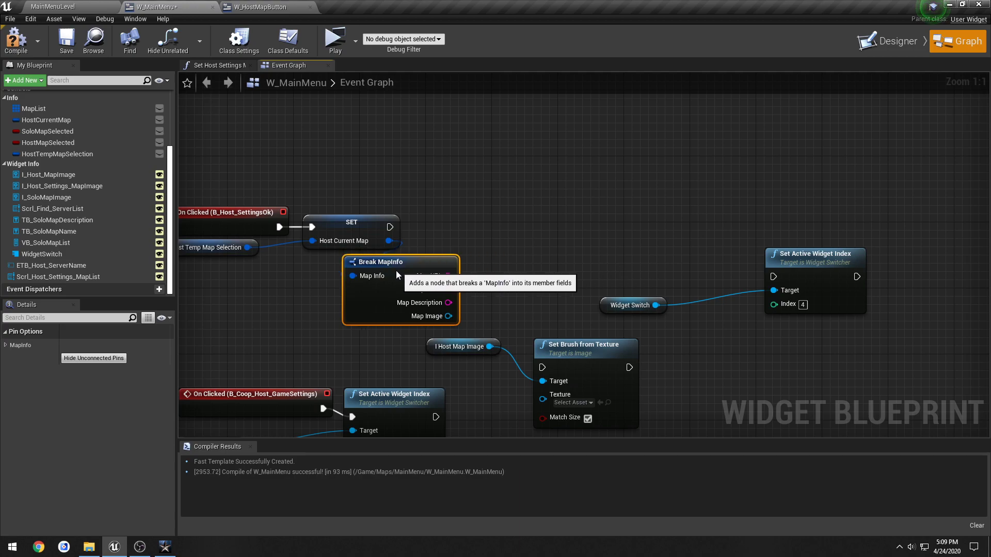
mouse_move(575, 329)
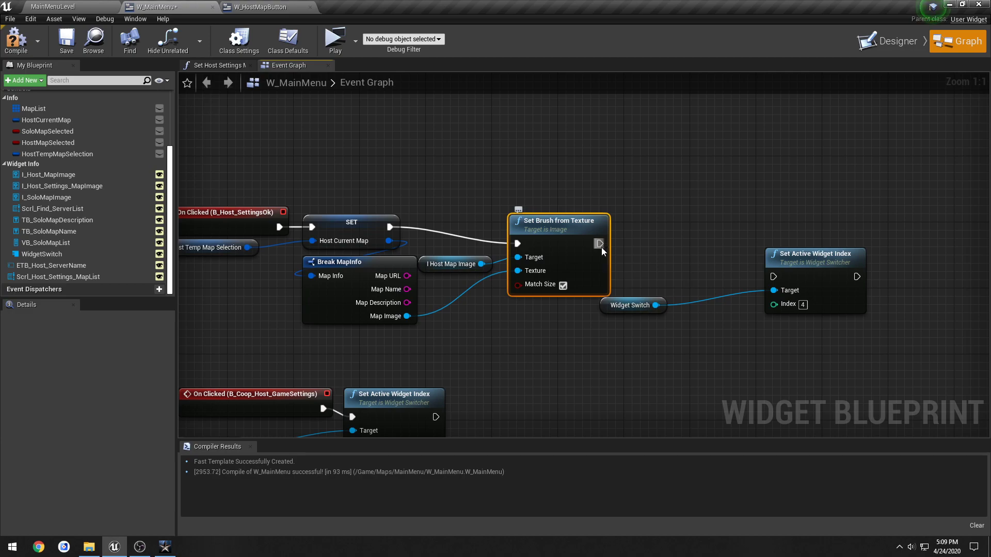
left_click(708, 254)
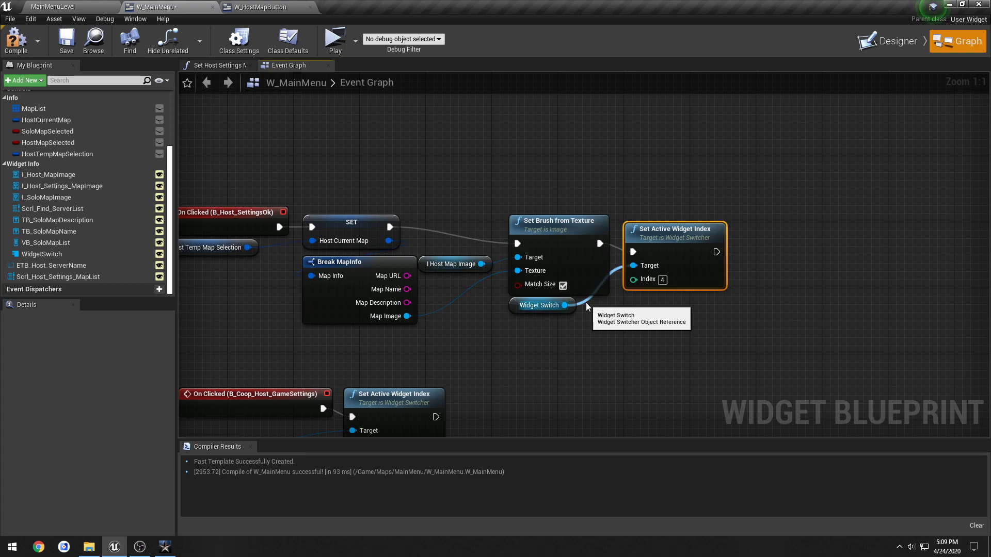
mouse_move(457, 214)
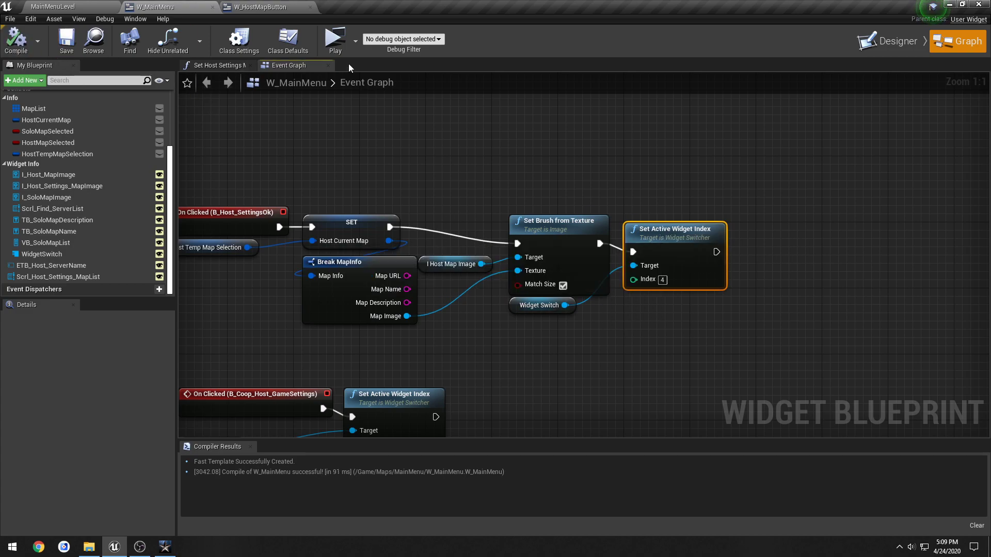
- Launch a play preview and pick Map 1 in host settings to update the map image
left_click(334, 39)
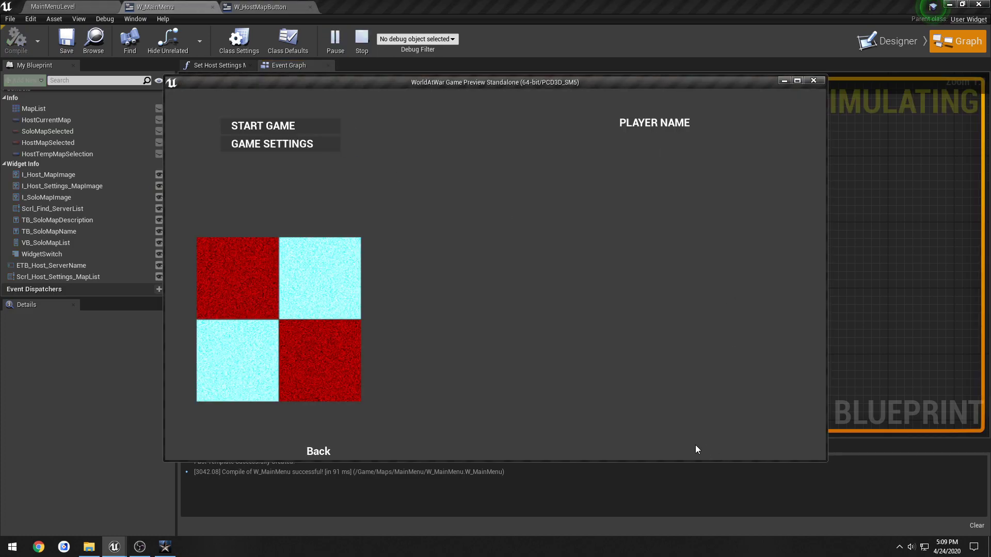
mouse_move(329, 282)
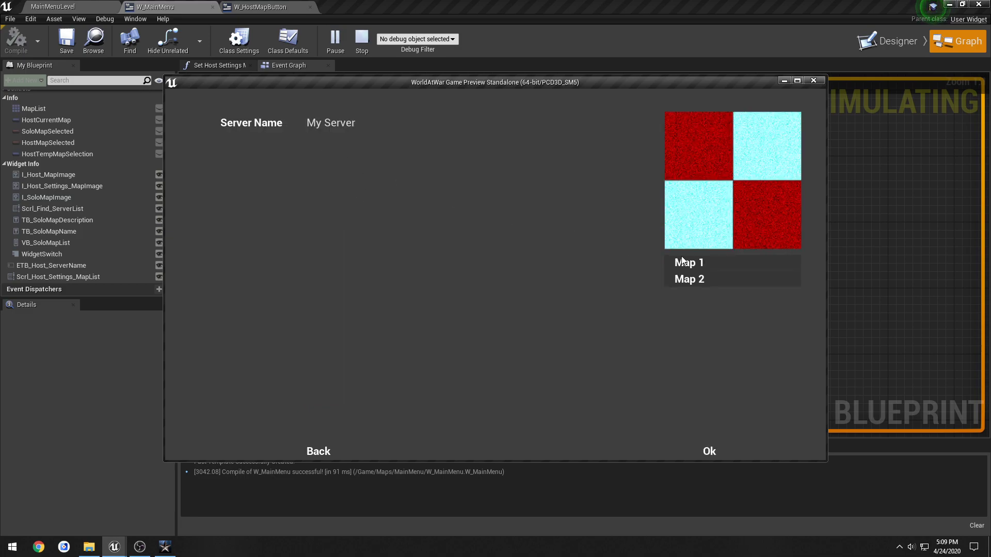
left_click(318, 451)
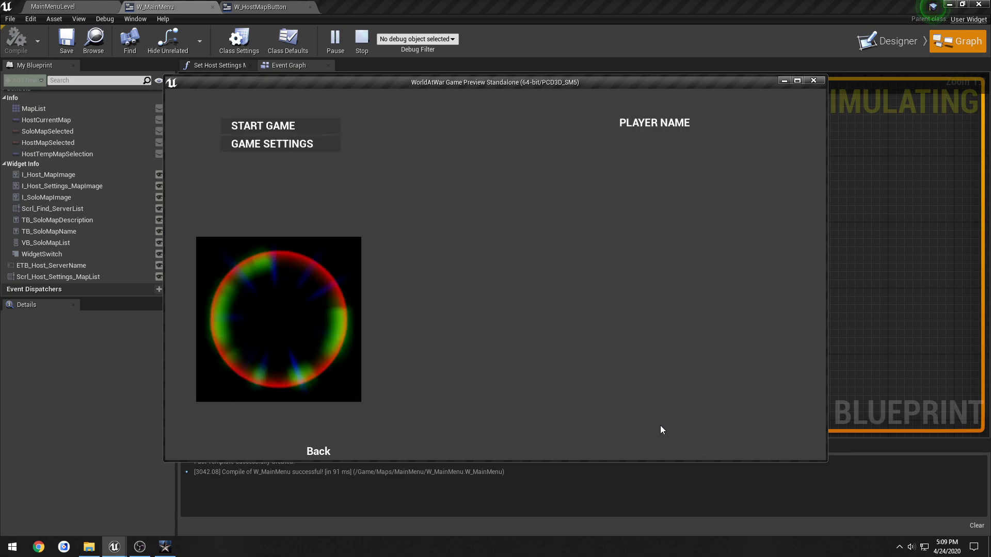
mouse_move(814, 81)
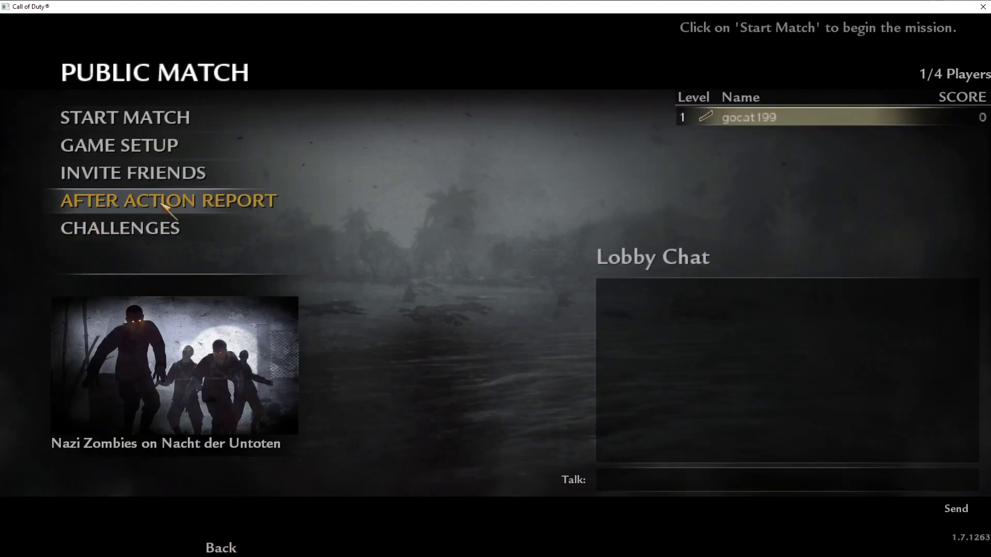
- Pick Der Riese in Game Setup and confirm back to the Public Match lobby
left_click(118, 145)
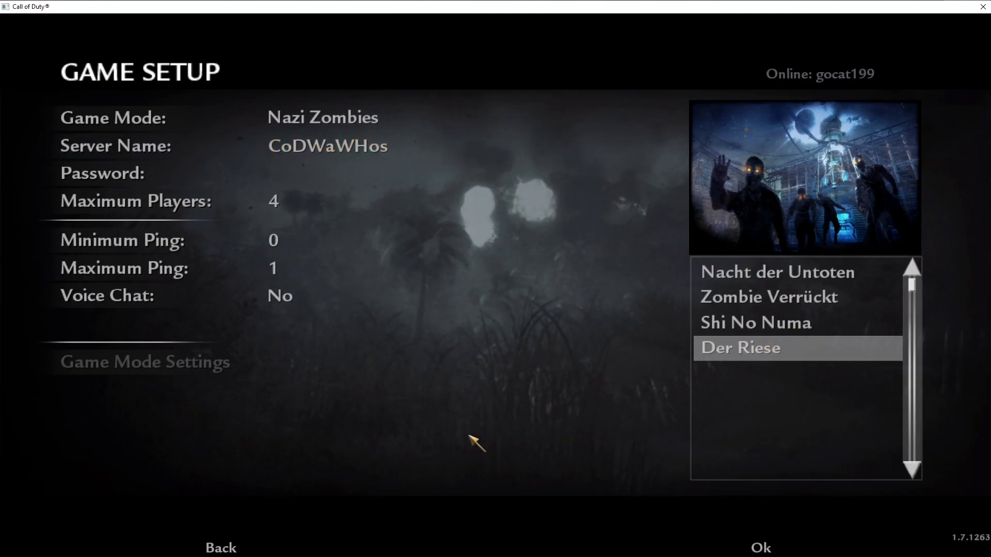
mouse_move(622, 476)
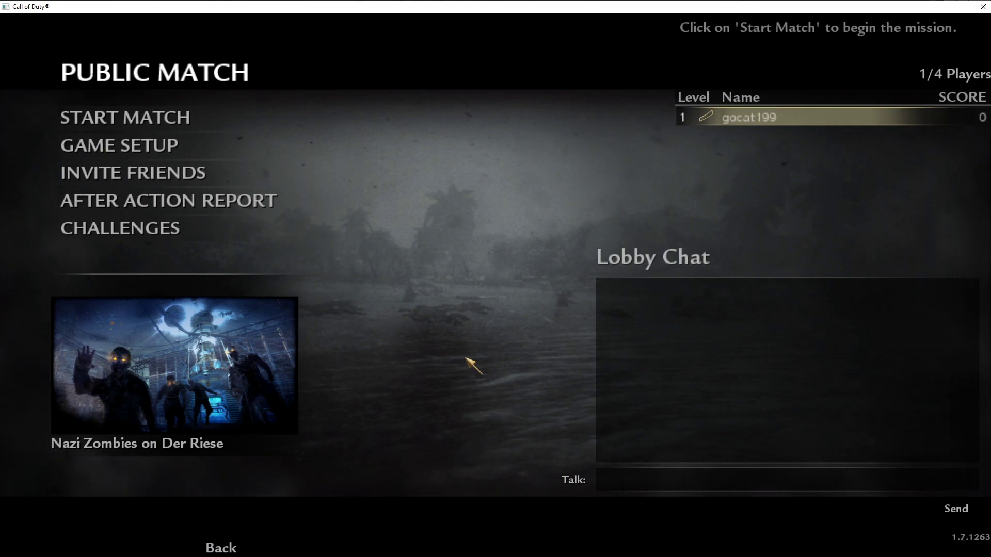
left_click(220, 547)
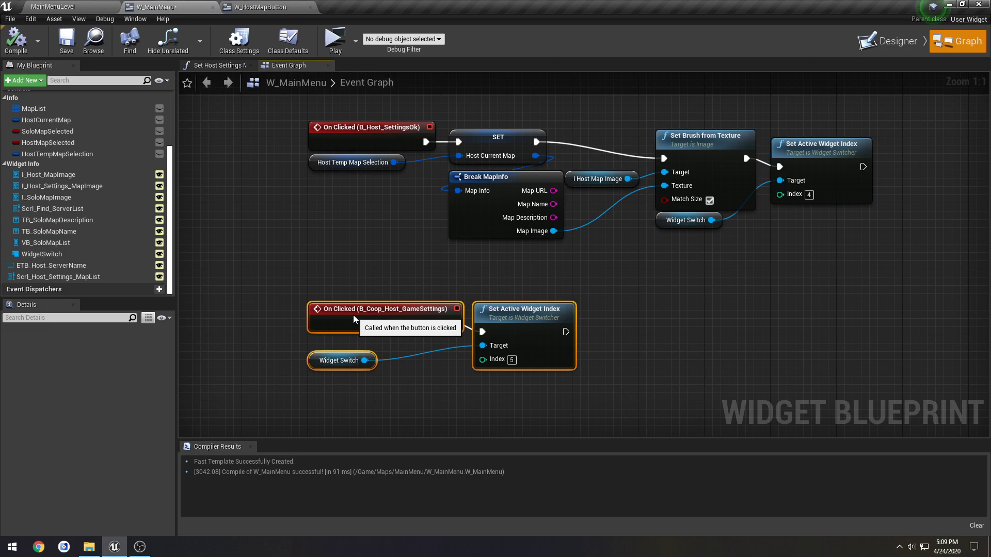
- Scroll the W_MainMenu event graph to view the stacked On Clicked handlers
scroll("down", 3)
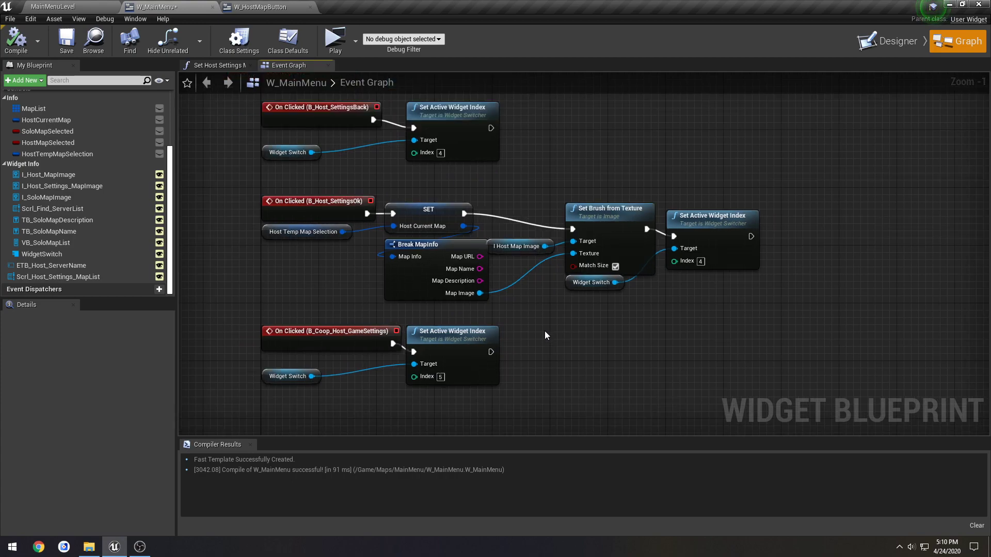
mouse_move(538, 358)
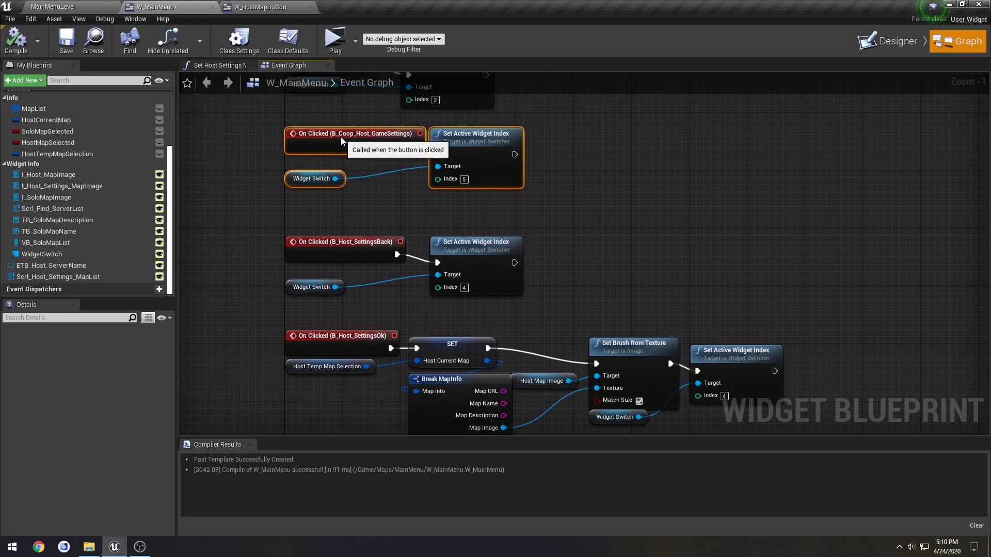
mouse_move(335, 42)
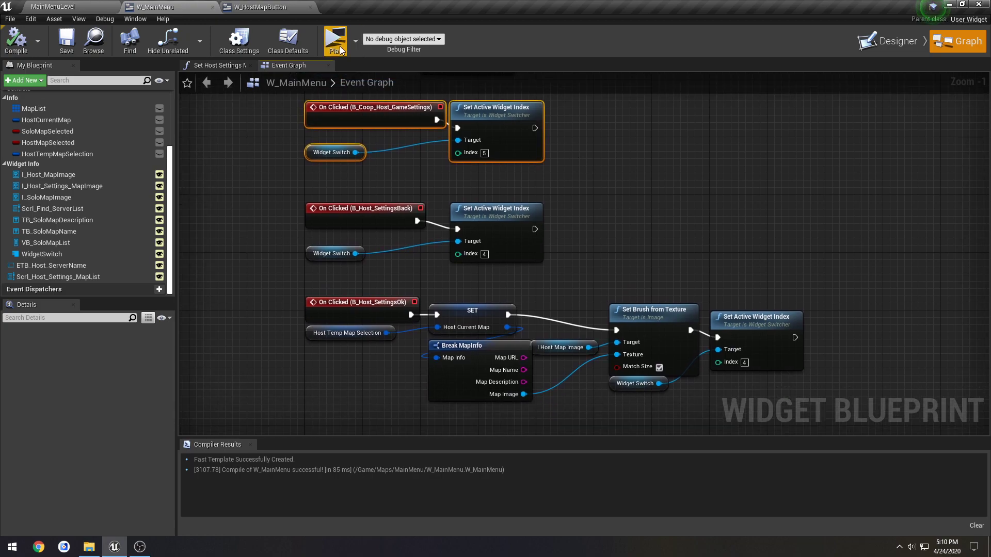
- Play-test again, go to the host game screen, and select Map 2 for its checkered image
left_click(334, 40)
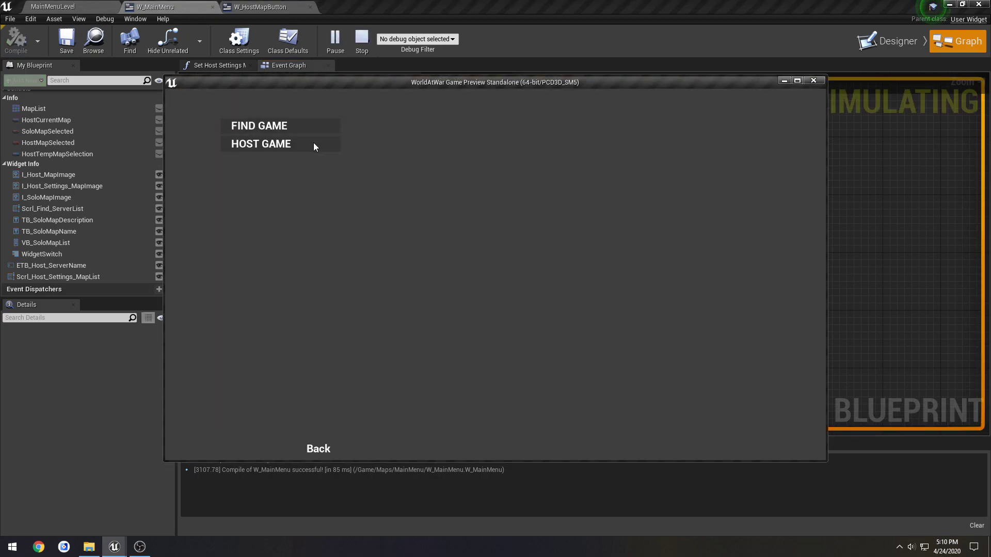
left_click(260, 143)
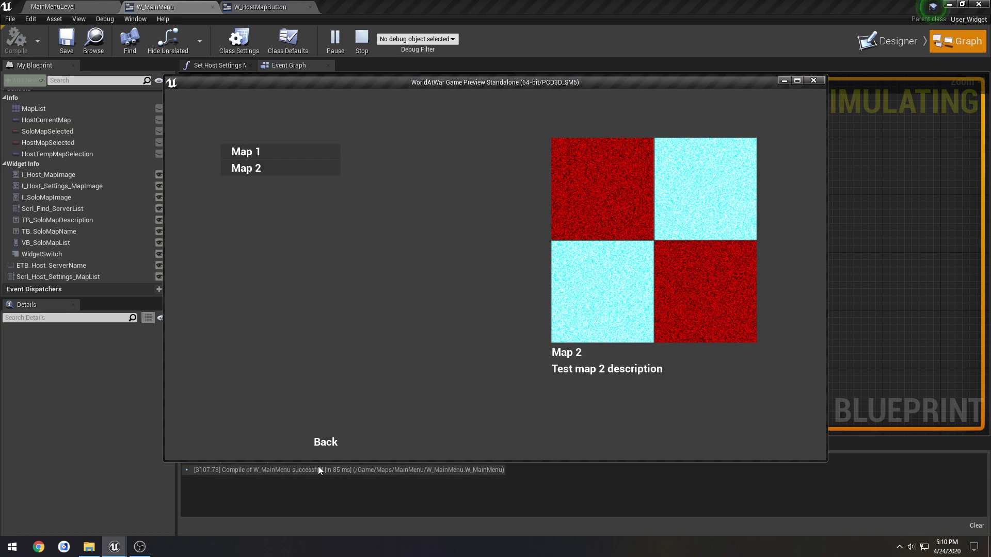
left_click(325, 442)
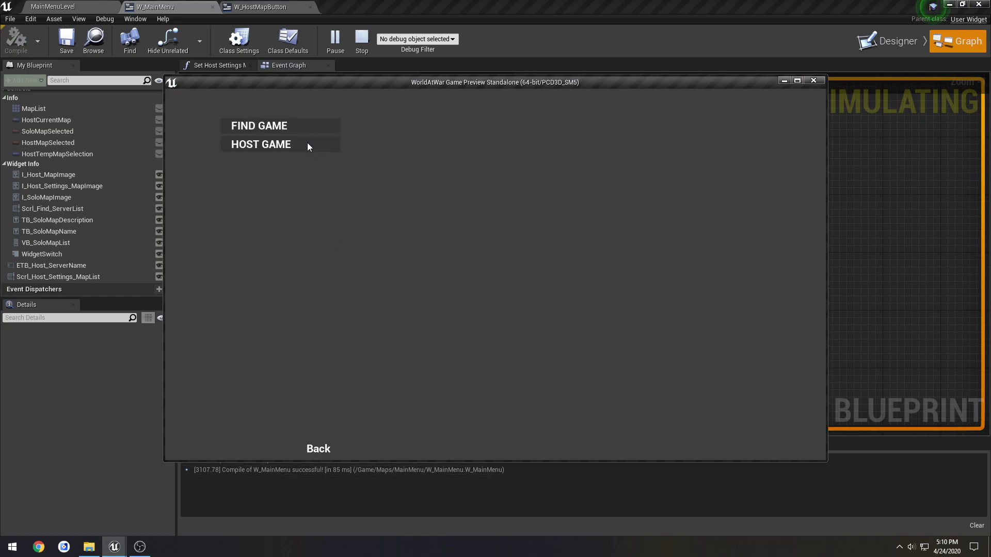
left_click(260, 144)
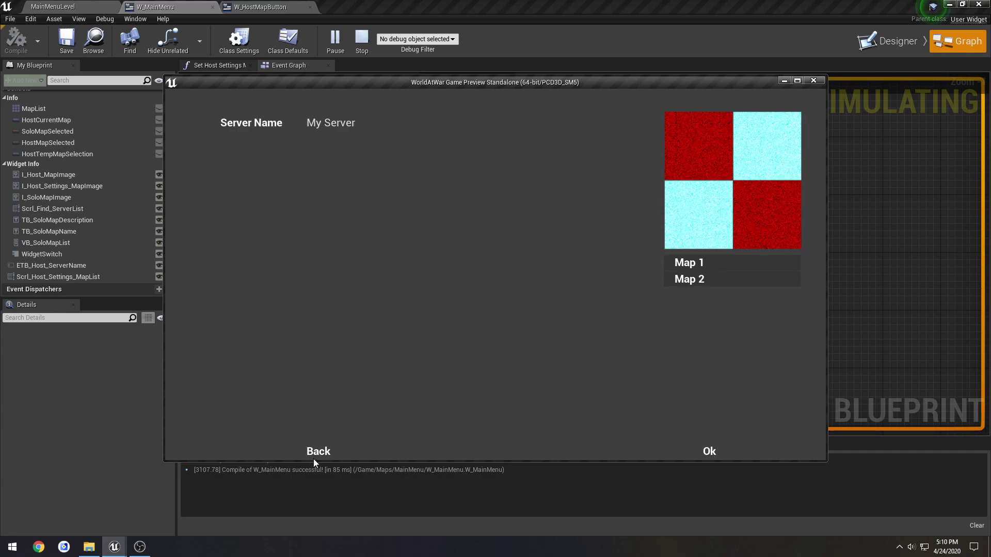
left_click(318, 451)
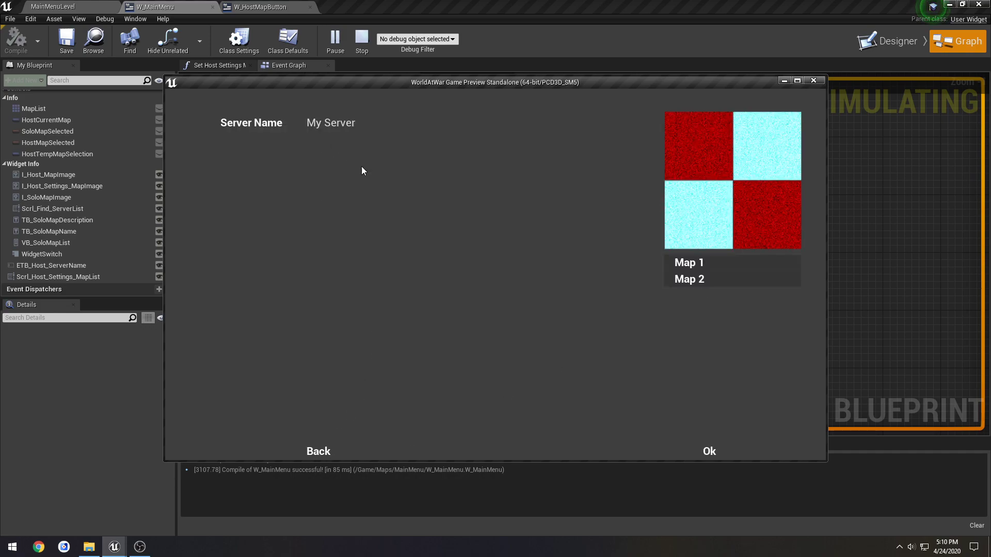
mouse_move(699, 278)
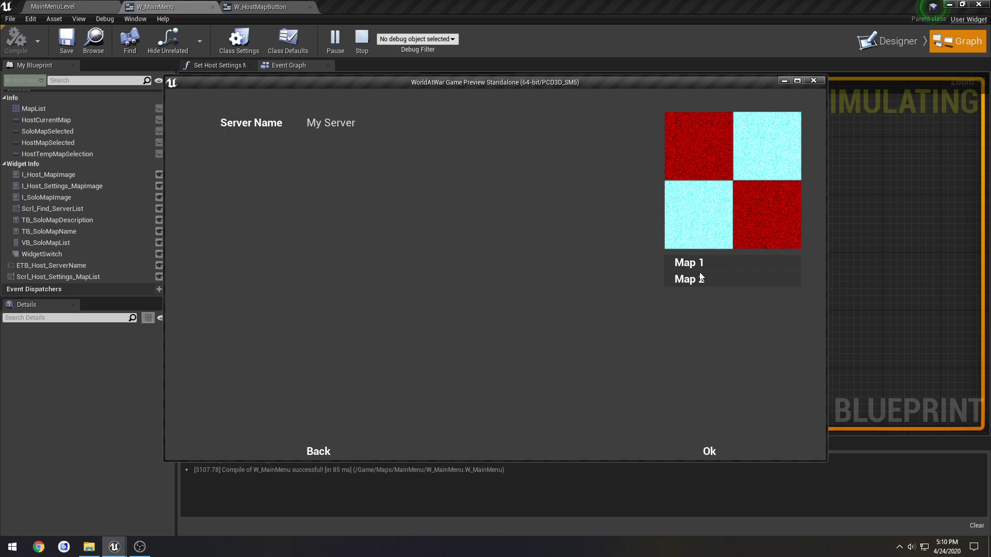
left_click(318, 451)
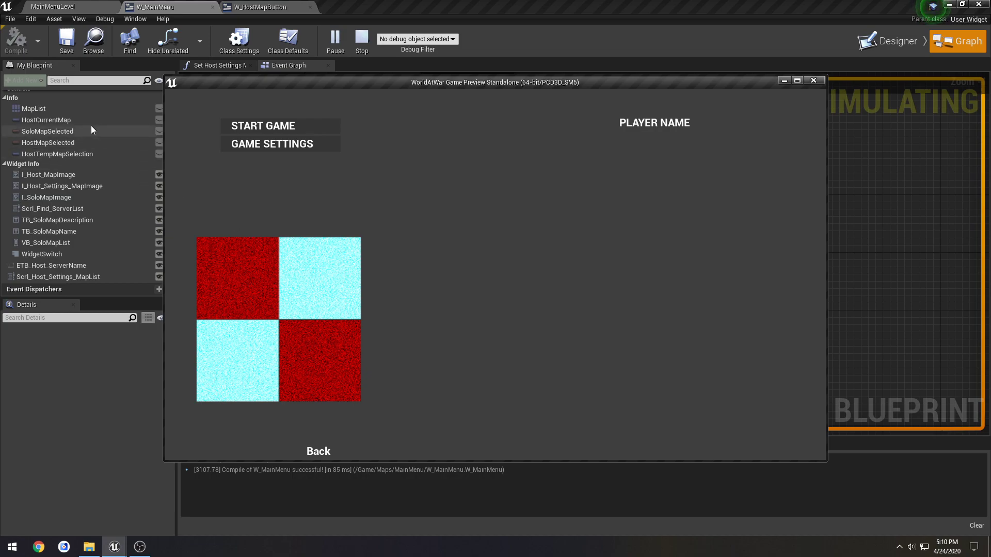
mouse_move(258, 182)
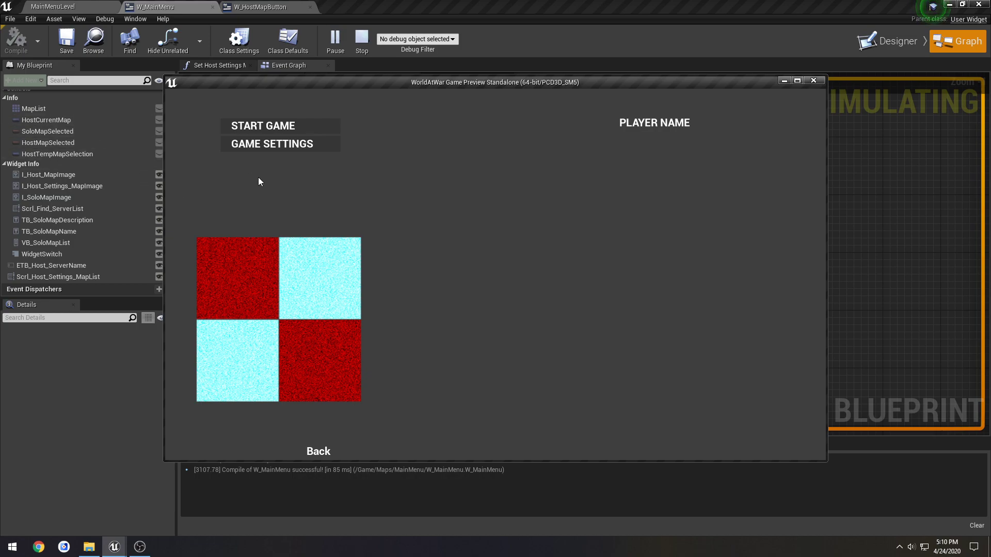
mouse_move(220, 234)
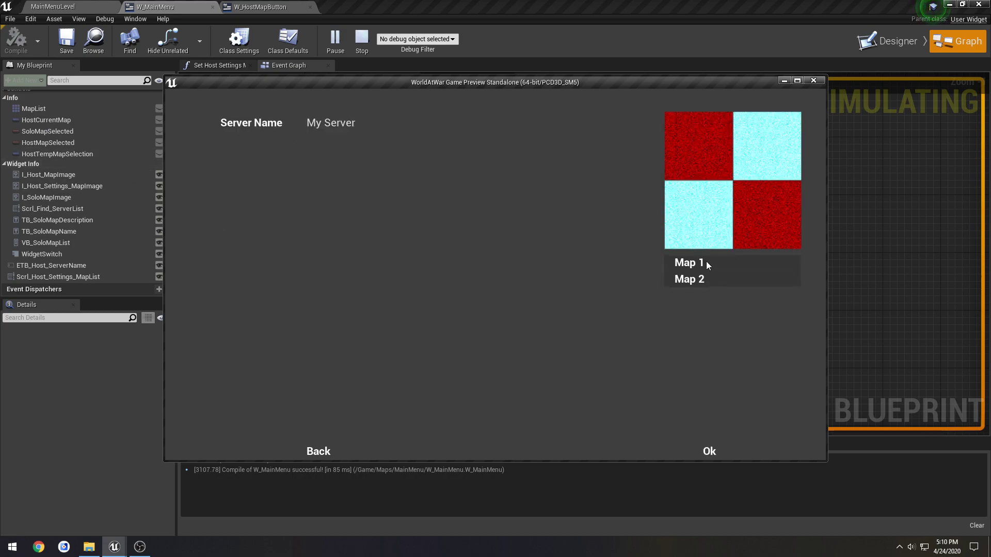
mouse_move(796, 188)
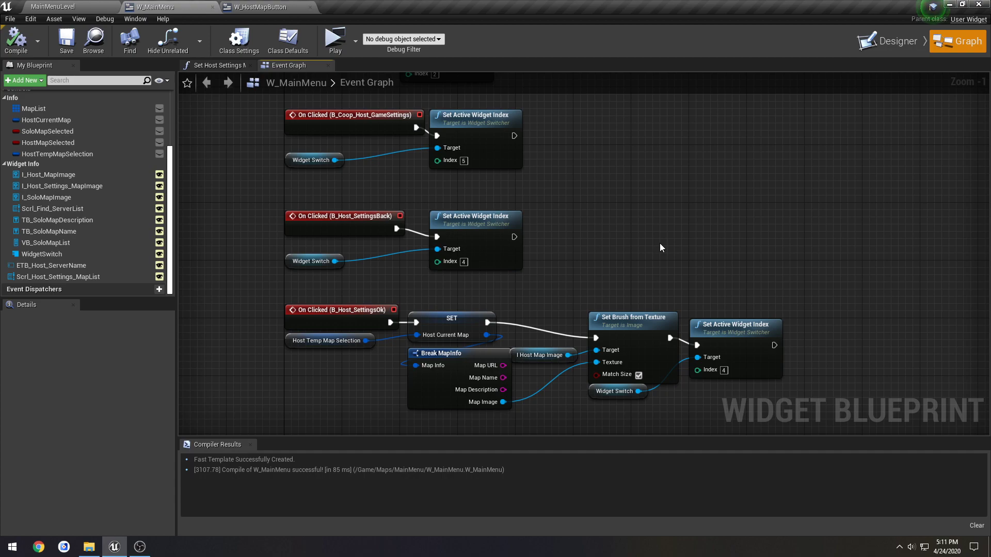
mouse_move(619, 545)
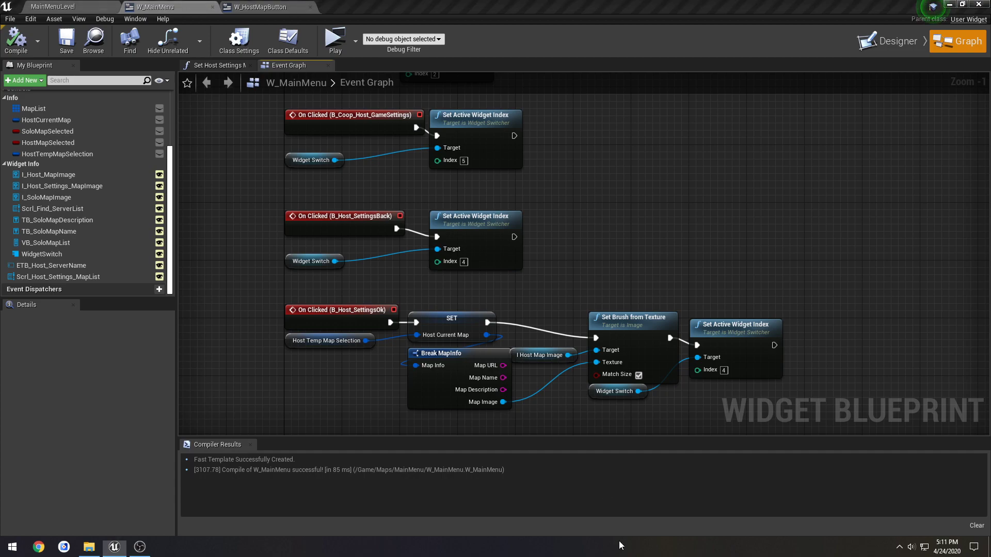